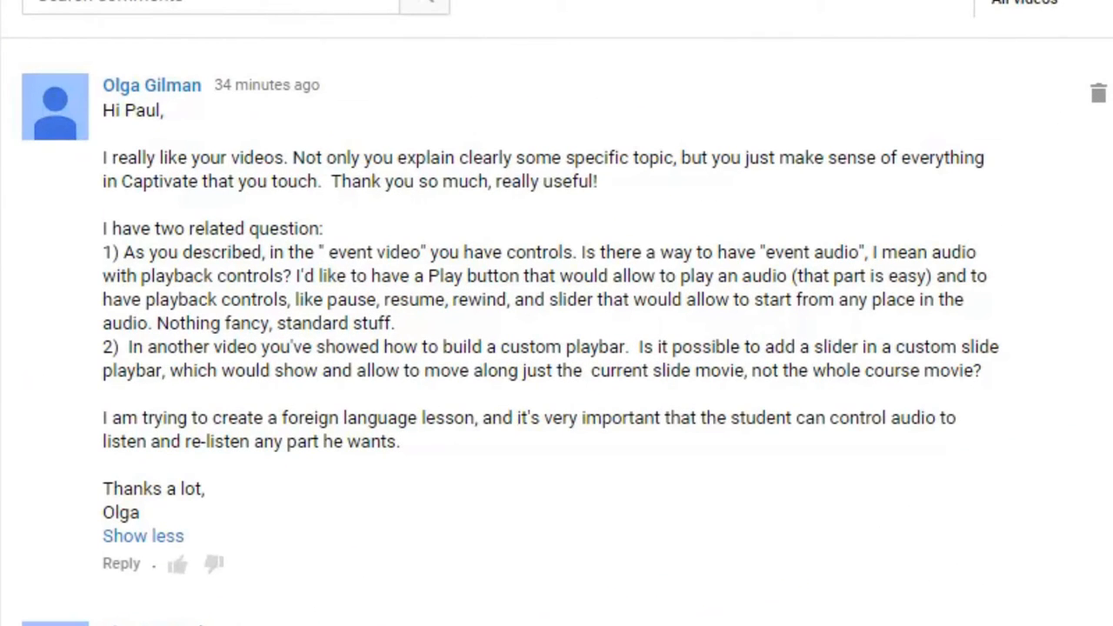
mouse_move(364, 229)
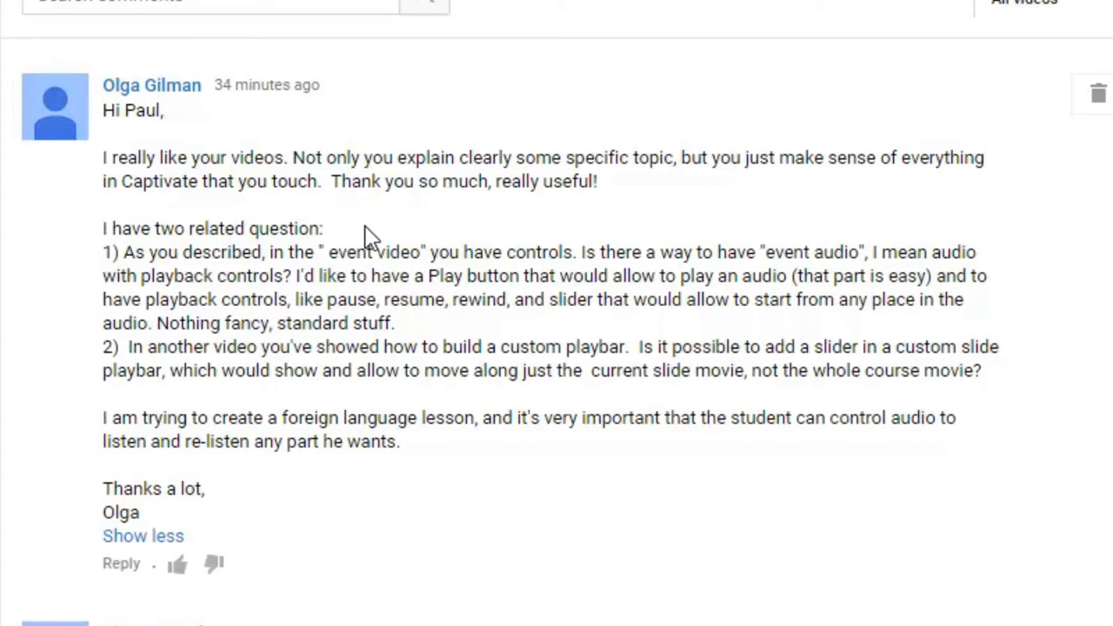
mouse_move(222, 322)
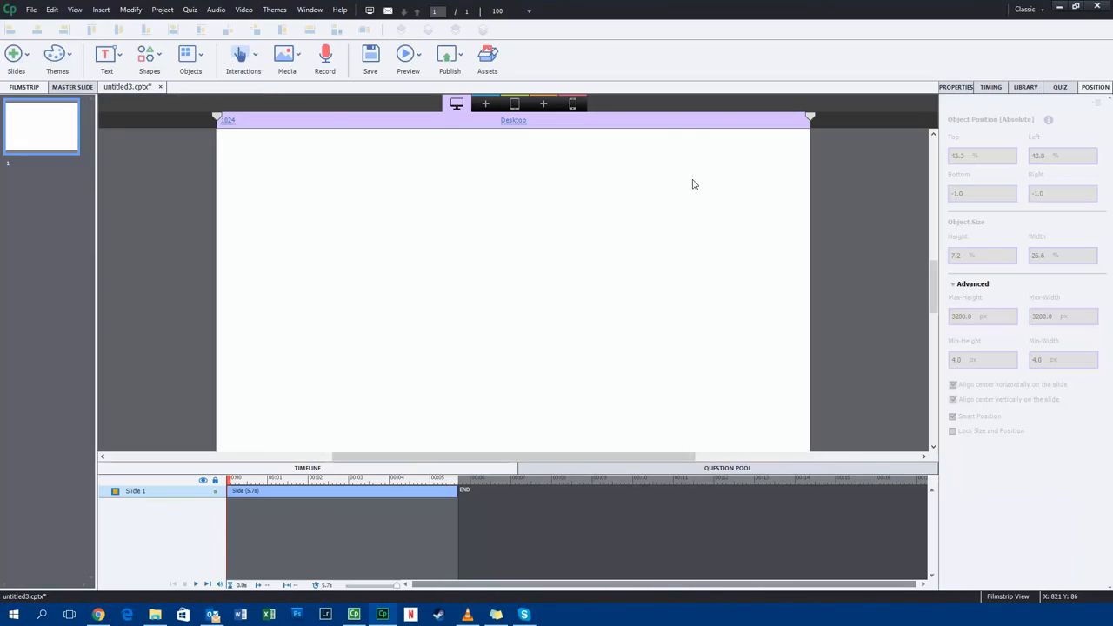
mouse_move(617, 174)
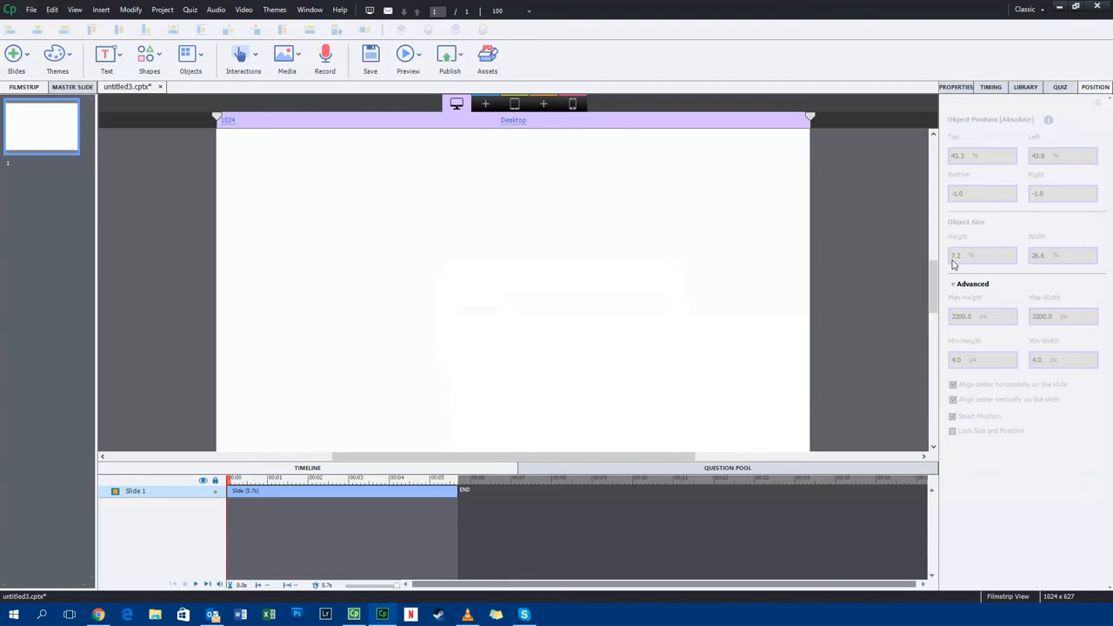
mouse_move(833, 265)
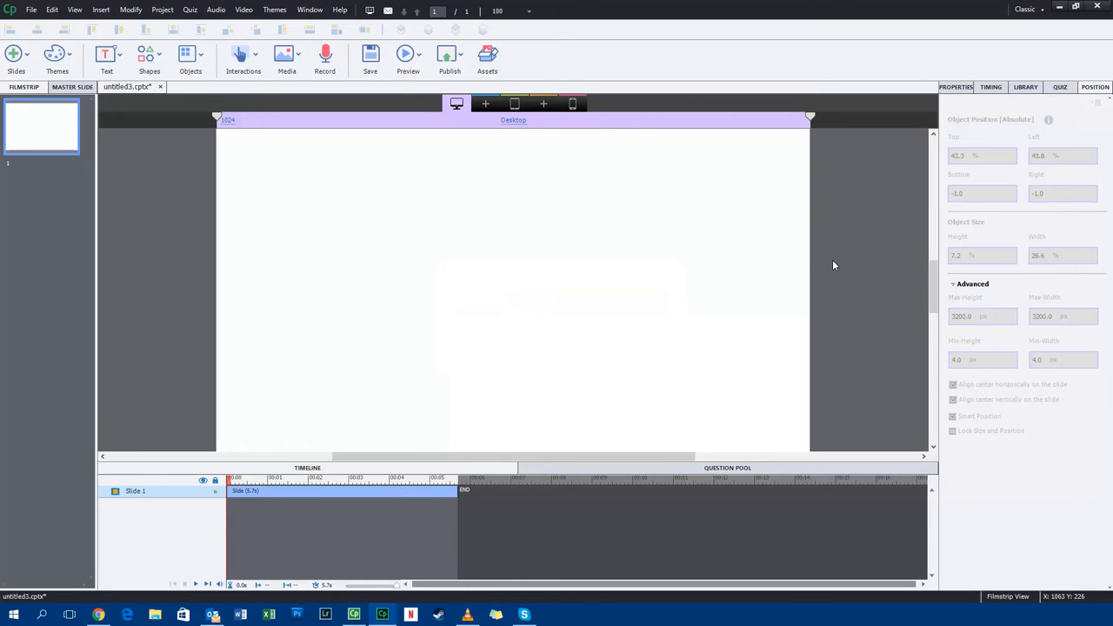
mouse_move(542, 284)
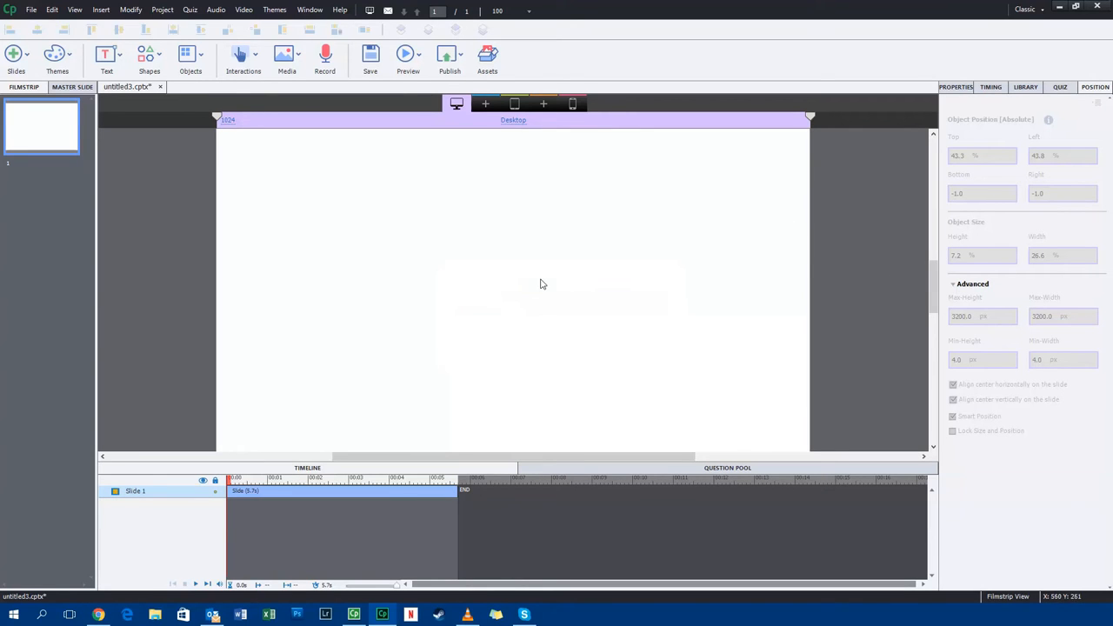
mouse_move(464, 255)
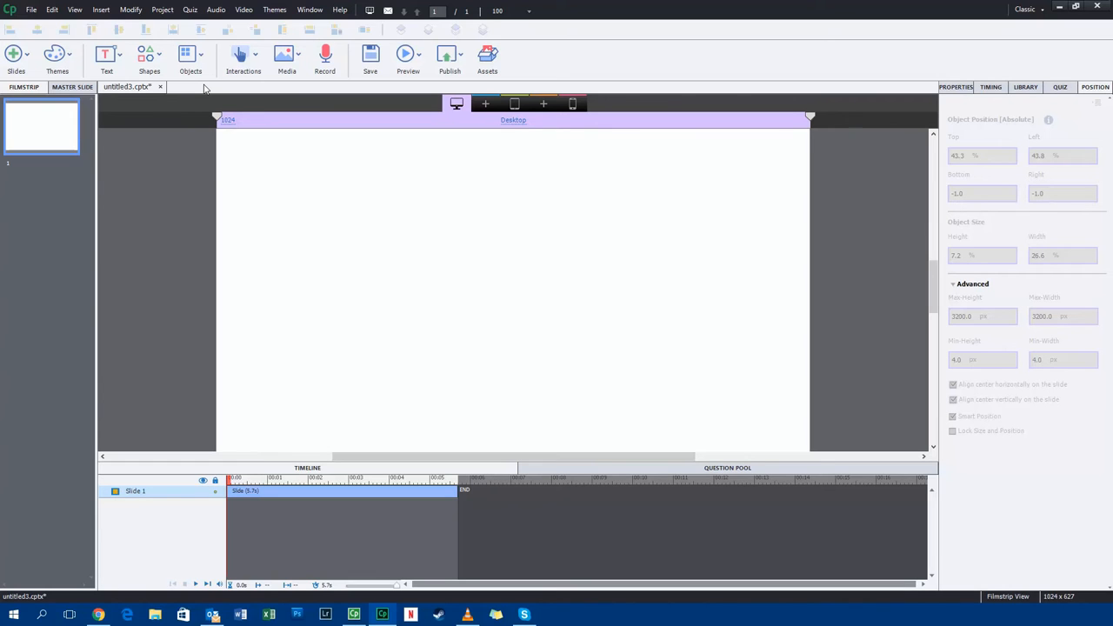
mouse_move(208, 146)
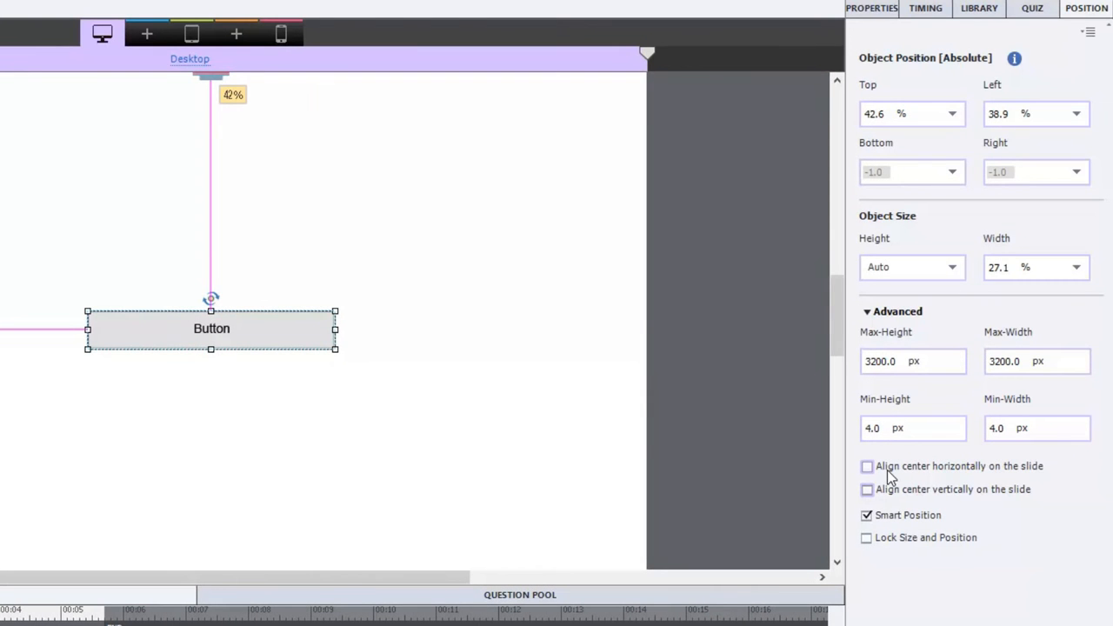
Centre the button horizontally and change its caption to 'Play Audio'
left_click(865, 466)
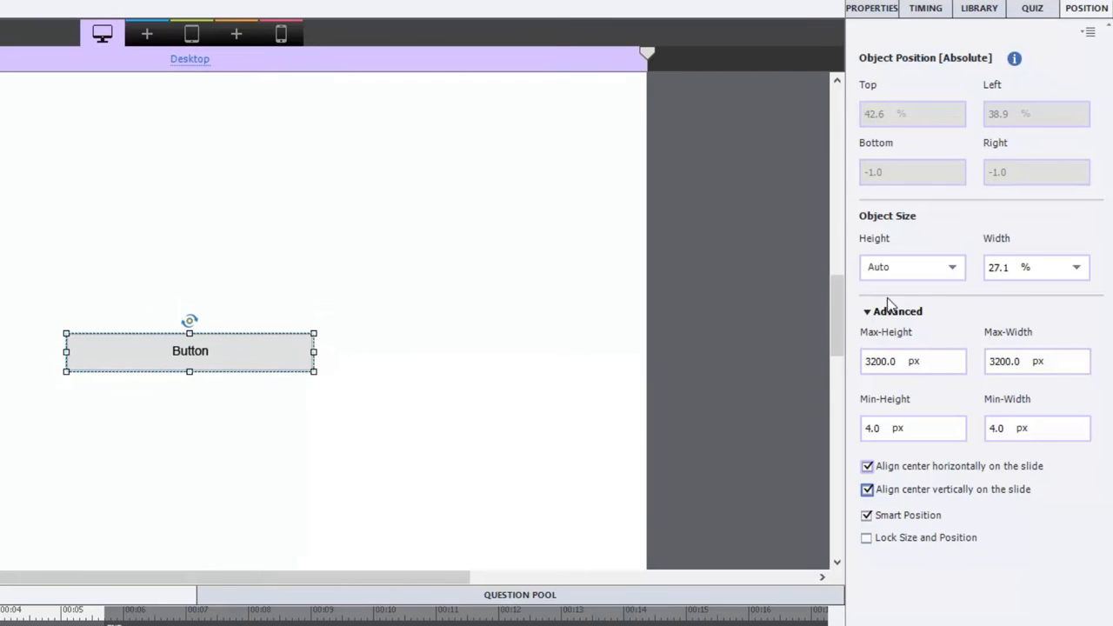
left_click(869, 8)
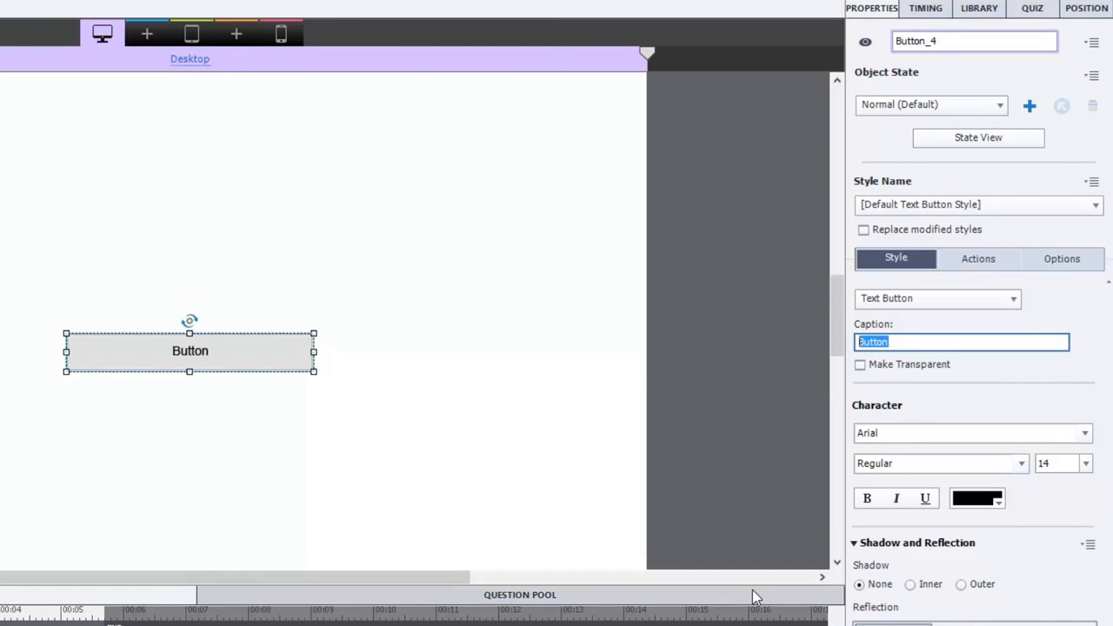
type("Play Audio")
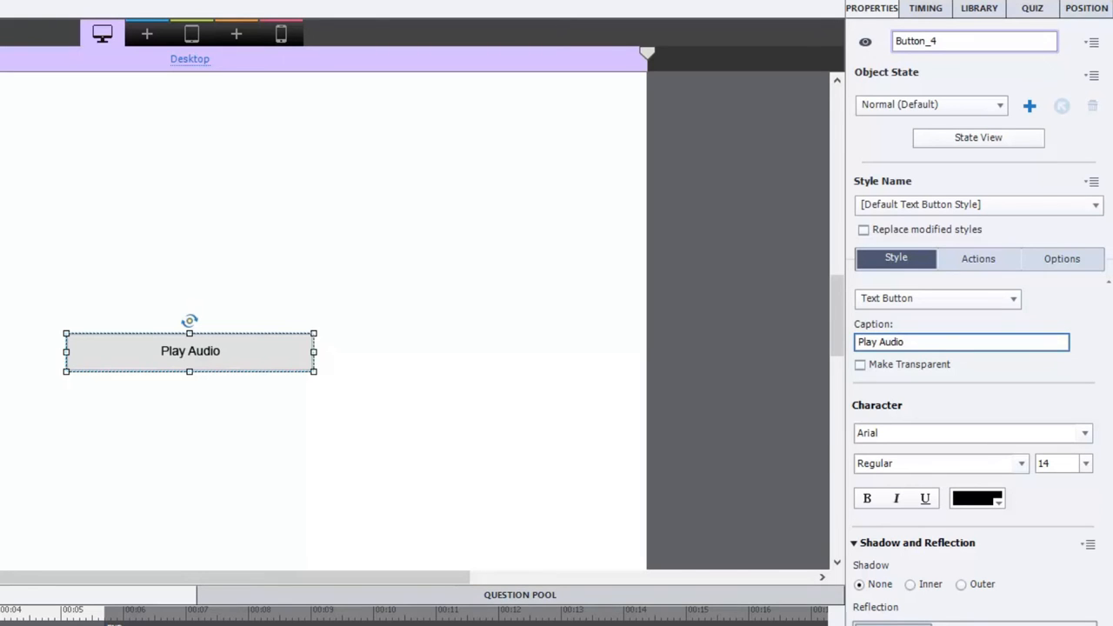
left_click(960, 342)
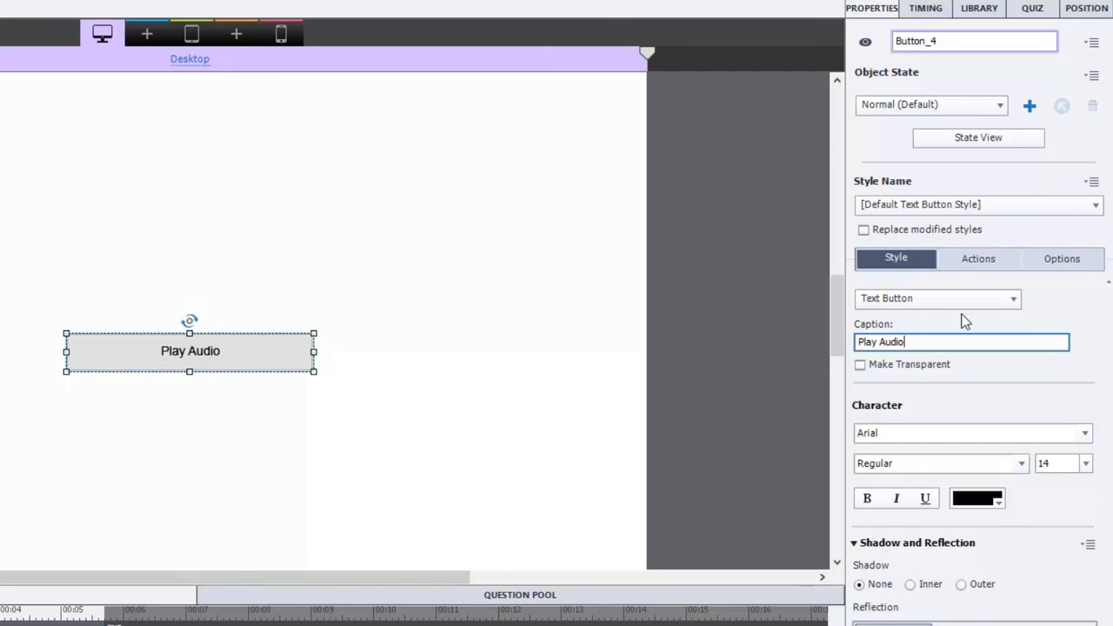
Set the button's On Success action to Open URL or file with Left_U_Into_(Sting).mp3 as the address
left_click(978, 258)
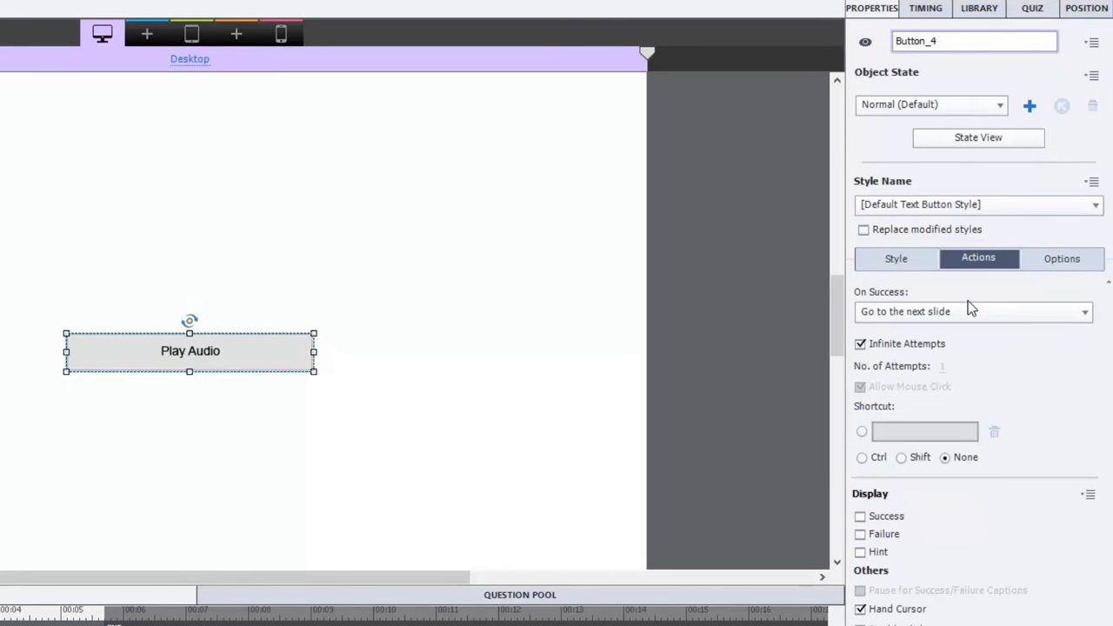
left_click(973, 311)
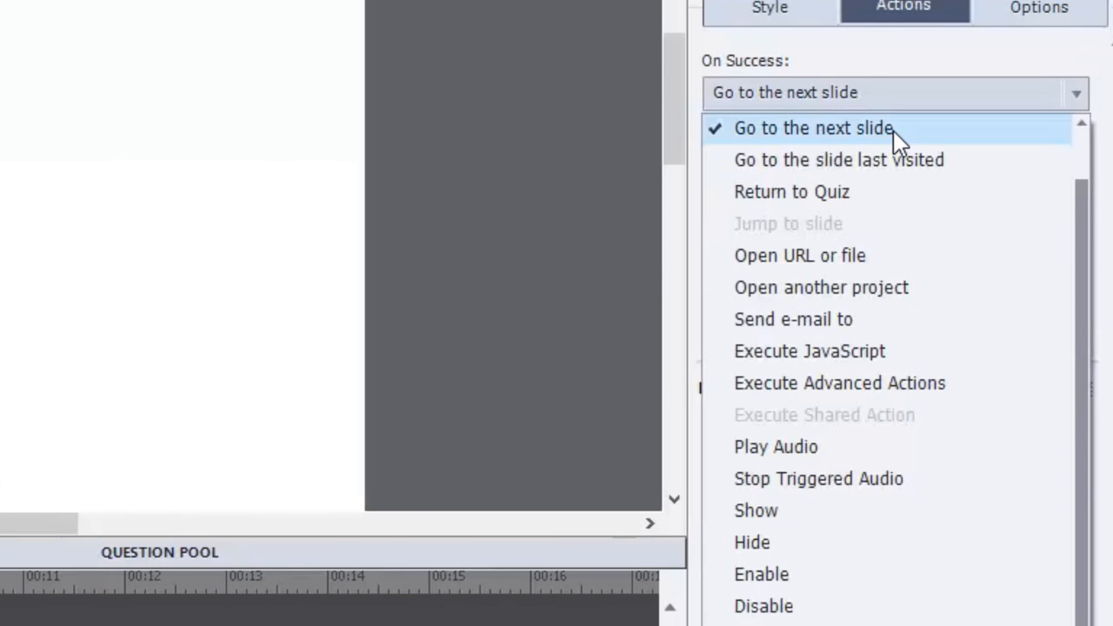
mouse_move(809, 455)
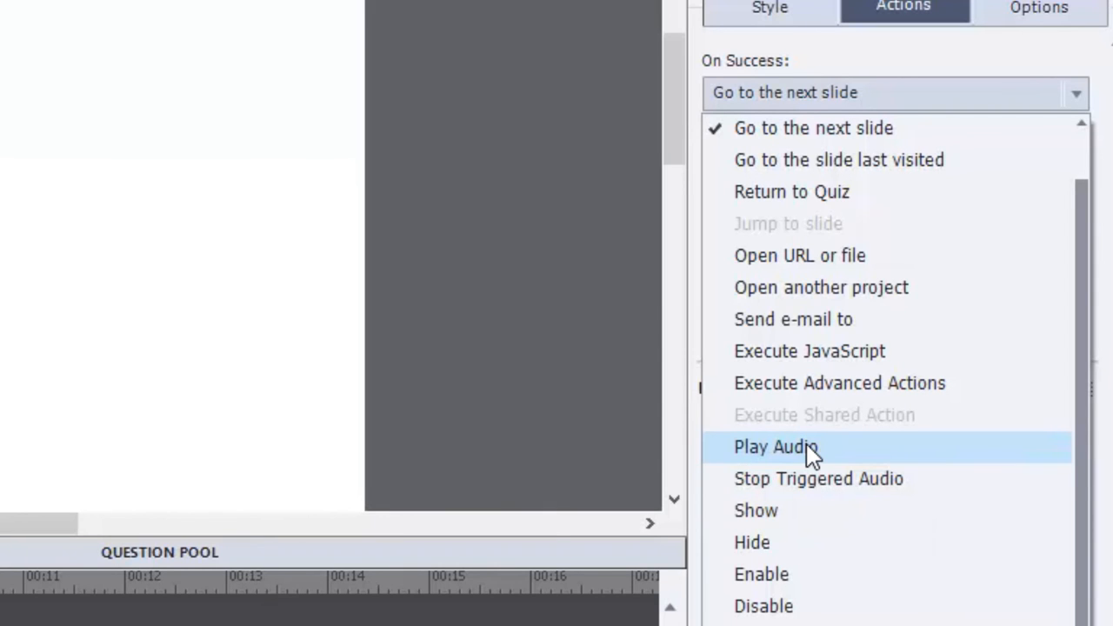
mouse_move(878, 261)
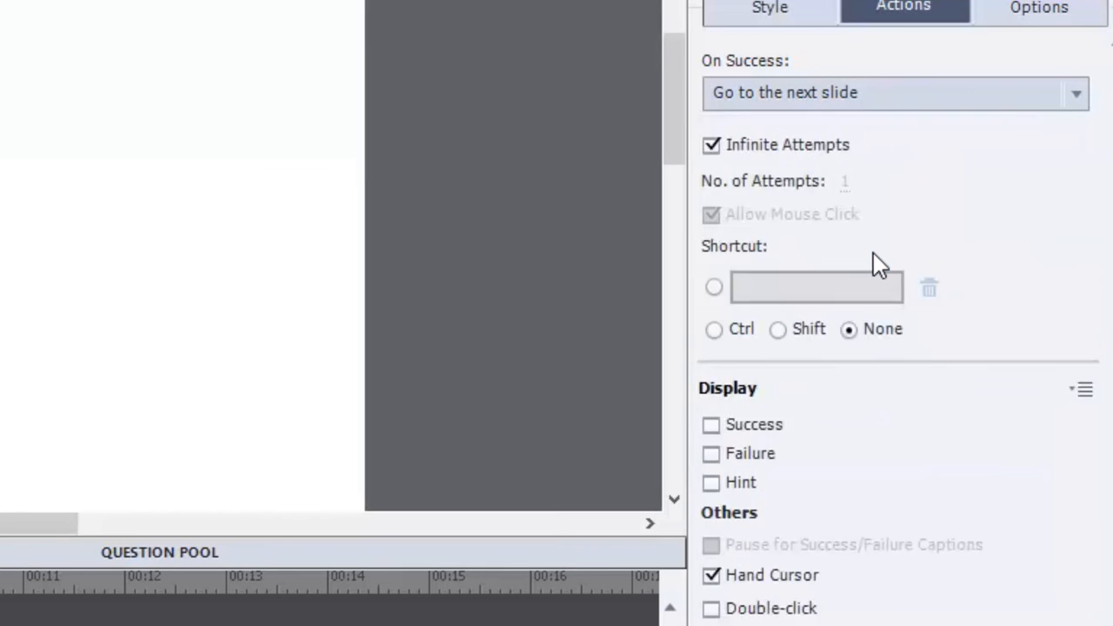
left_click(895, 93)
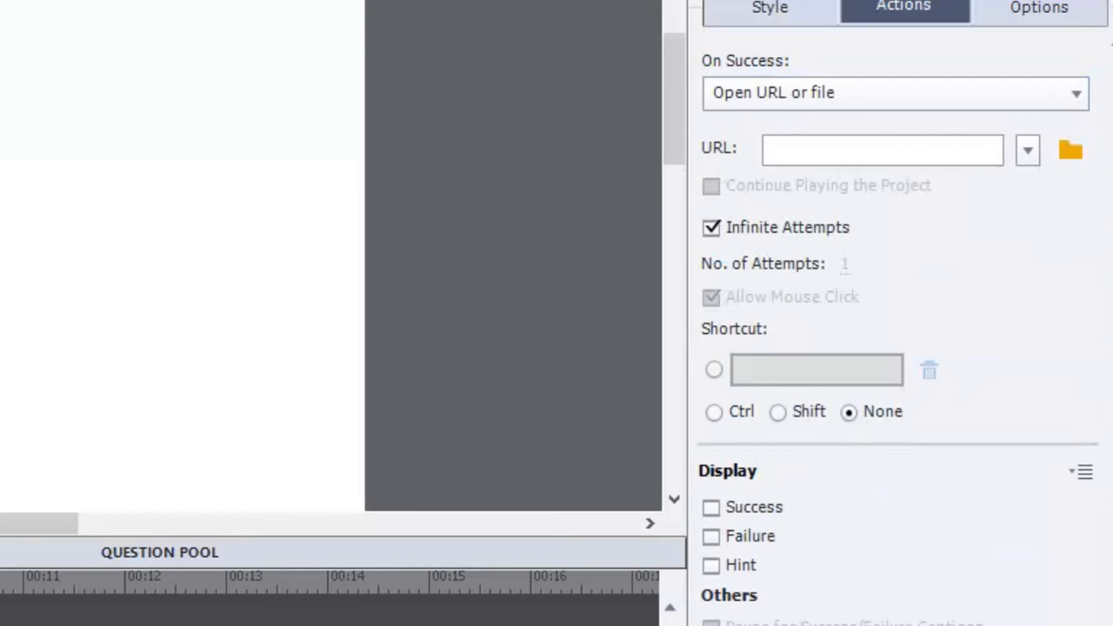
left_click(881, 149)
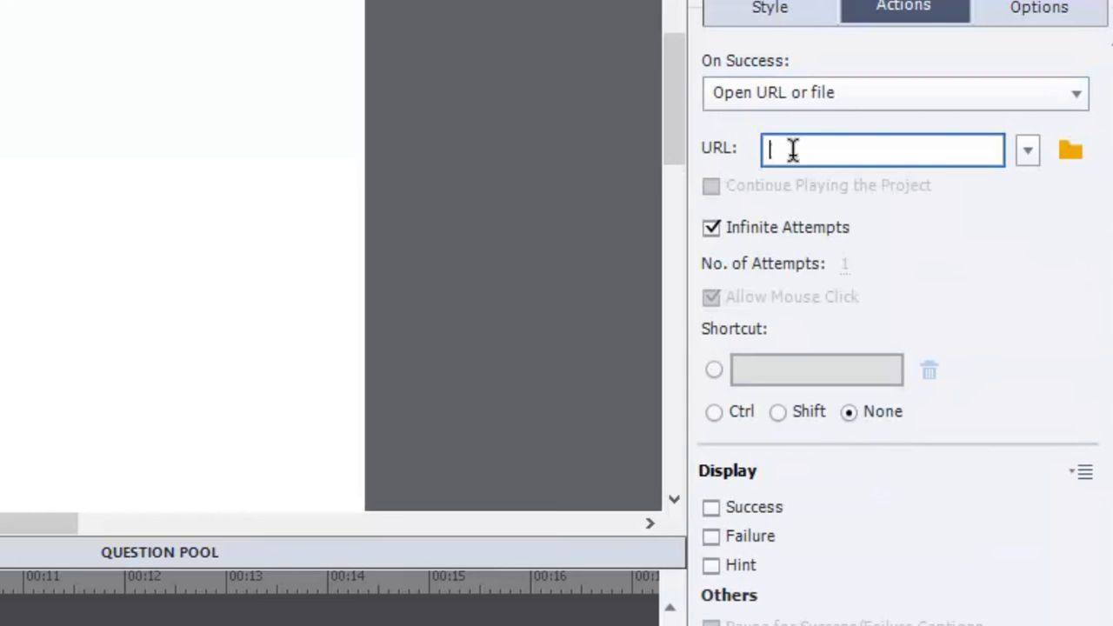
type("Left_U_Into_(Sting).mp3")
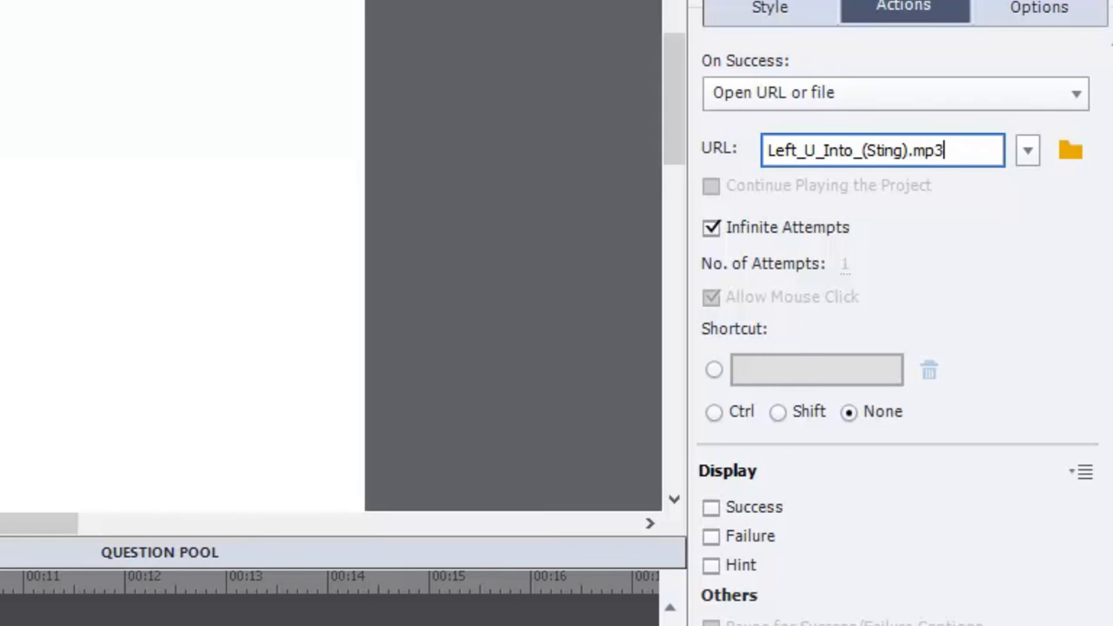
mouse_move(736, 58)
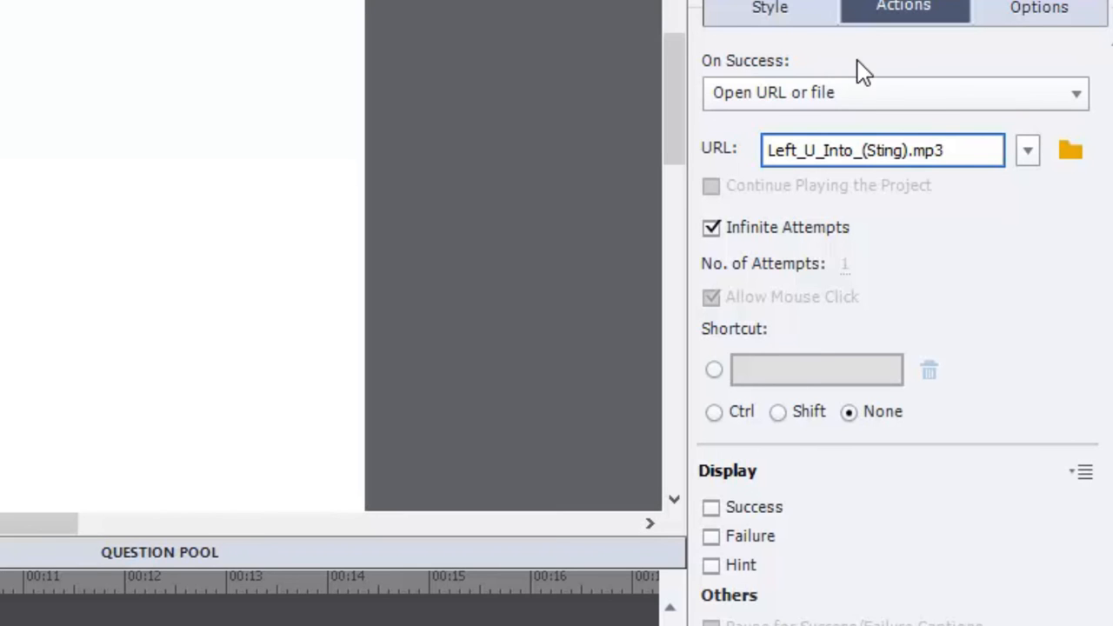
Make the mp3 open in a new window and untick Continue Playing the Project
left_click(1027, 150)
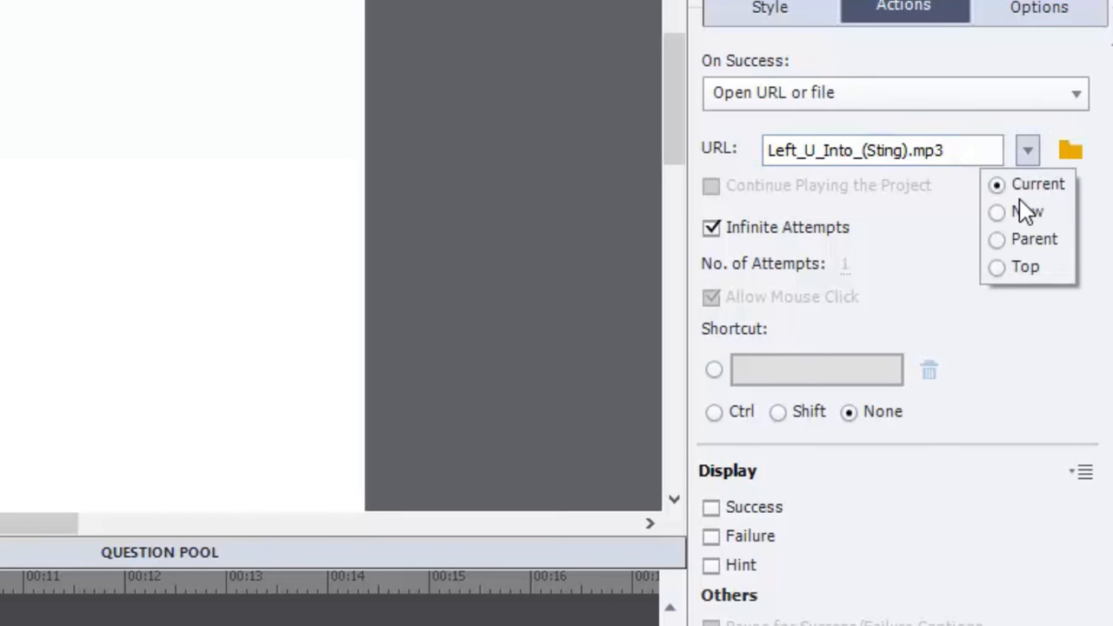
mouse_move(947, 308)
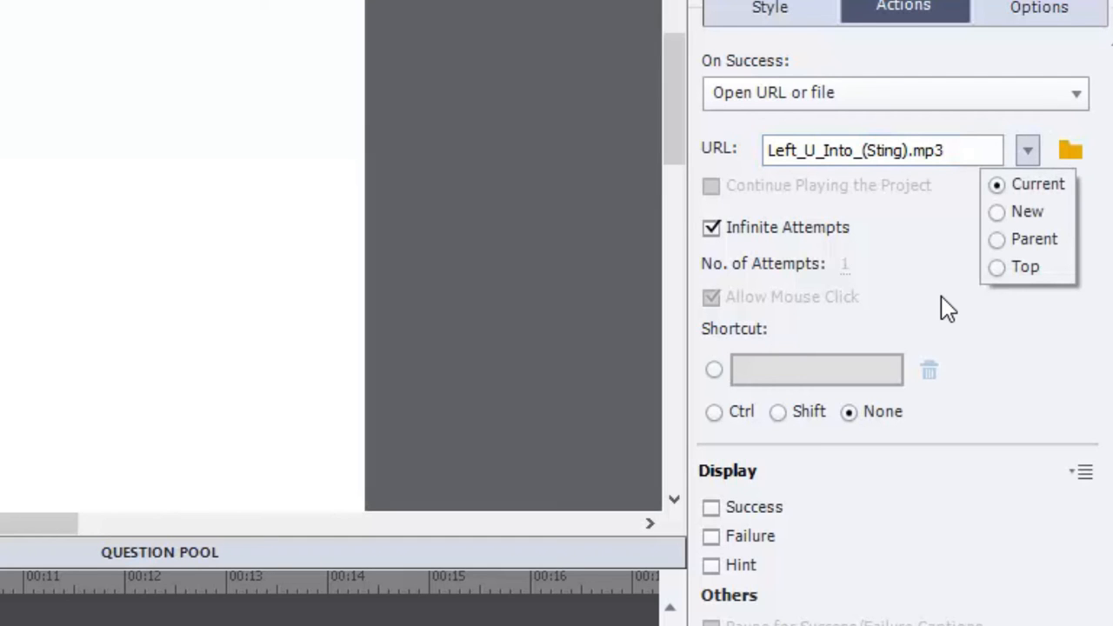
mouse_move(1003, 220)
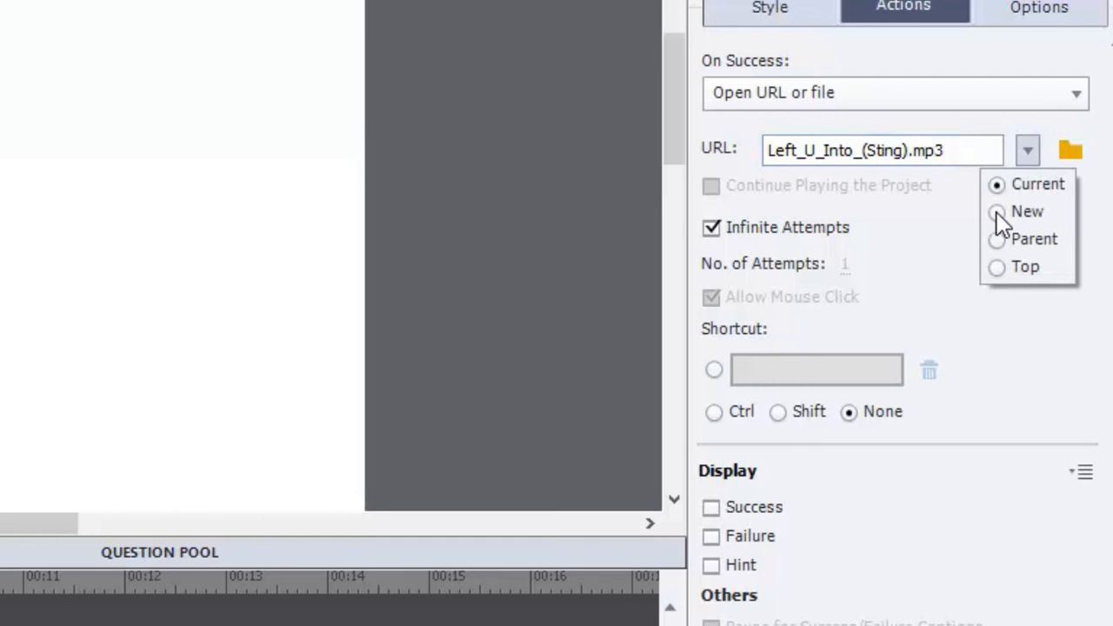
left_click(994, 211)
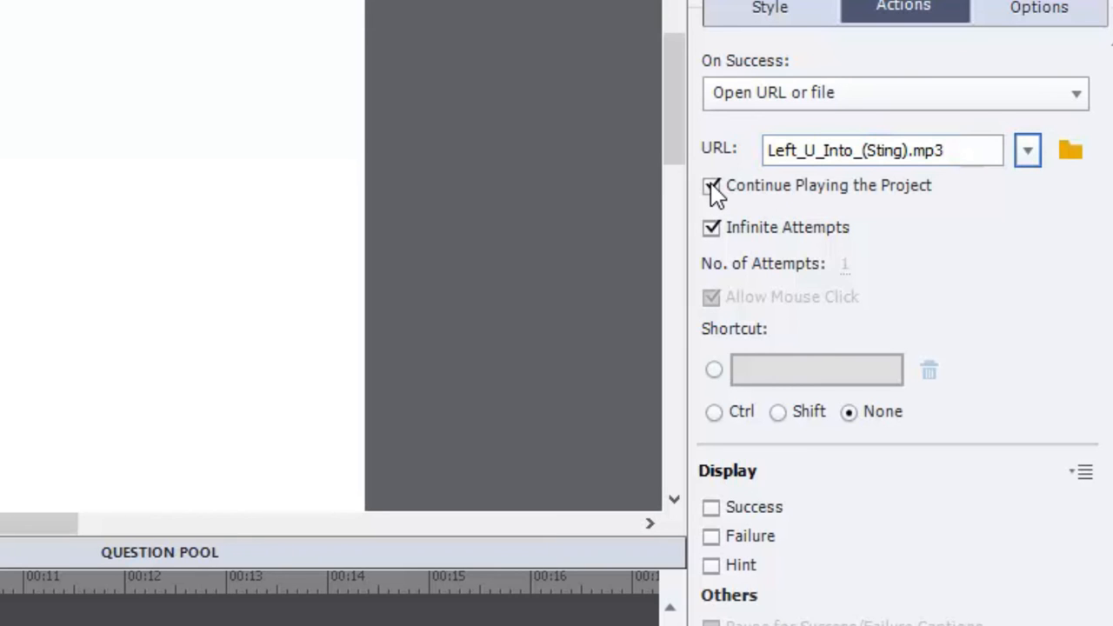
left_click(712, 185)
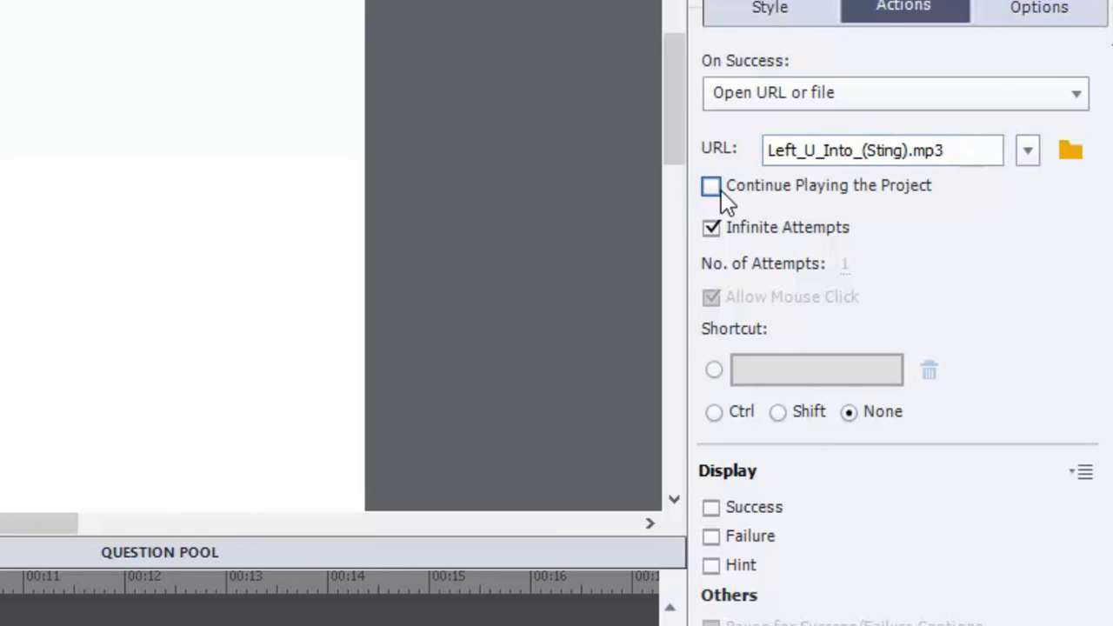
mouse_move(852, 193)
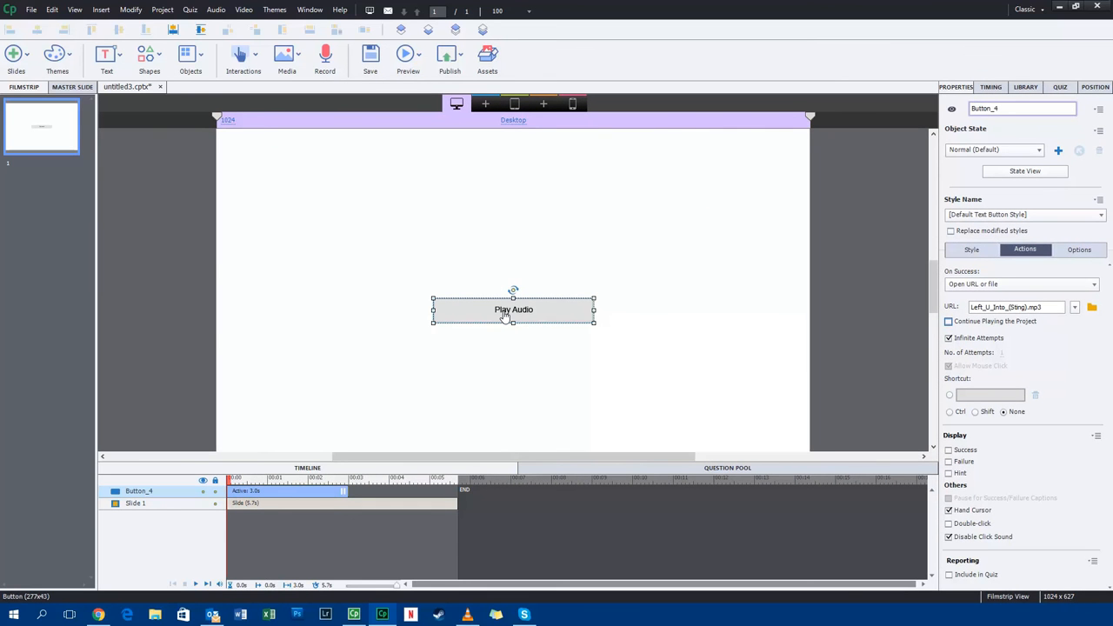
Place the new button and set its timing to display for the rest of the slide
left_click_drag(513, 309, 513, 256)
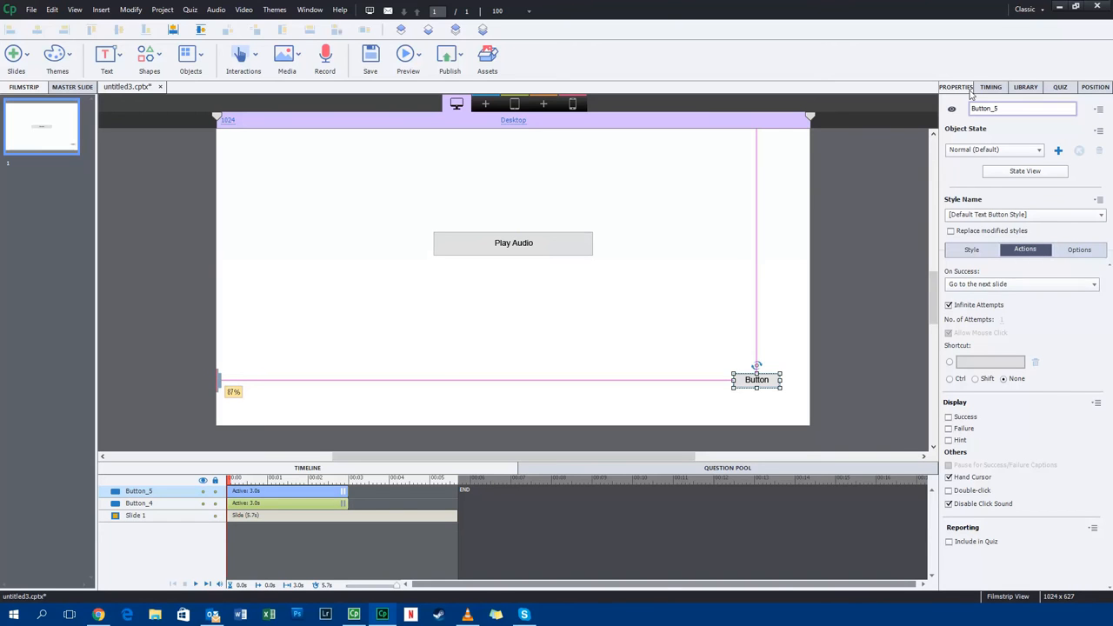
left_click(988, 87)
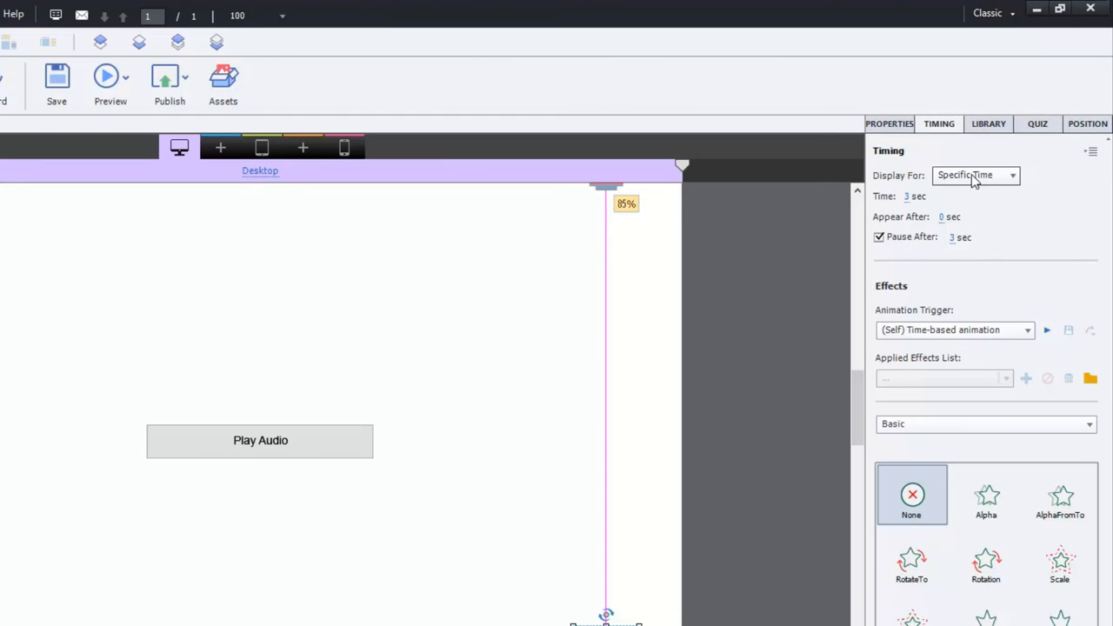
left_click(1005, 176)
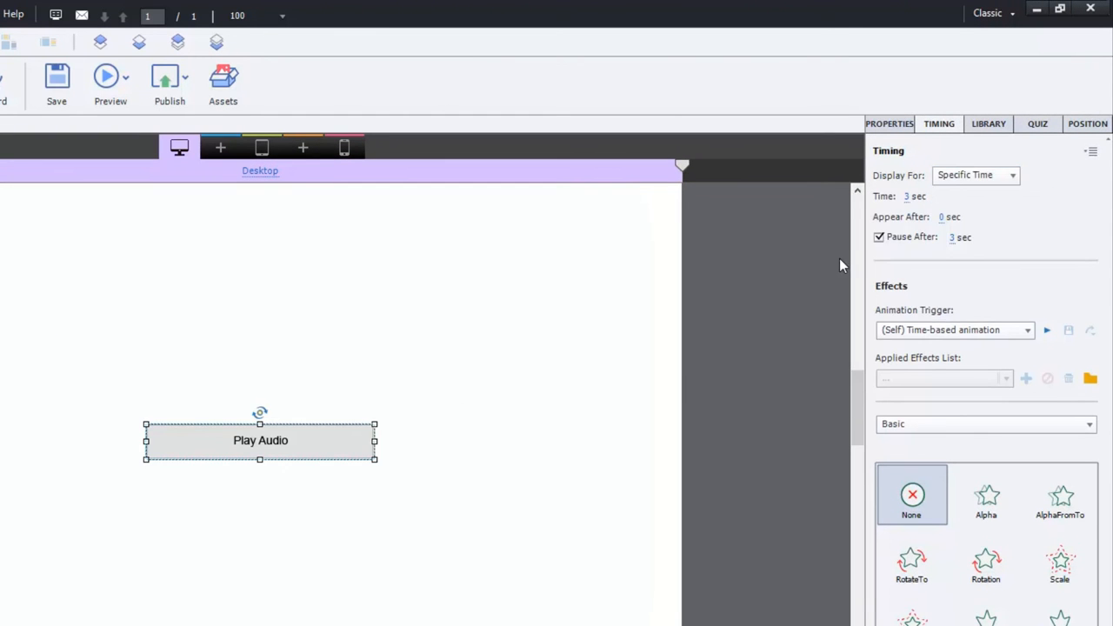
left_click(1009, 174)
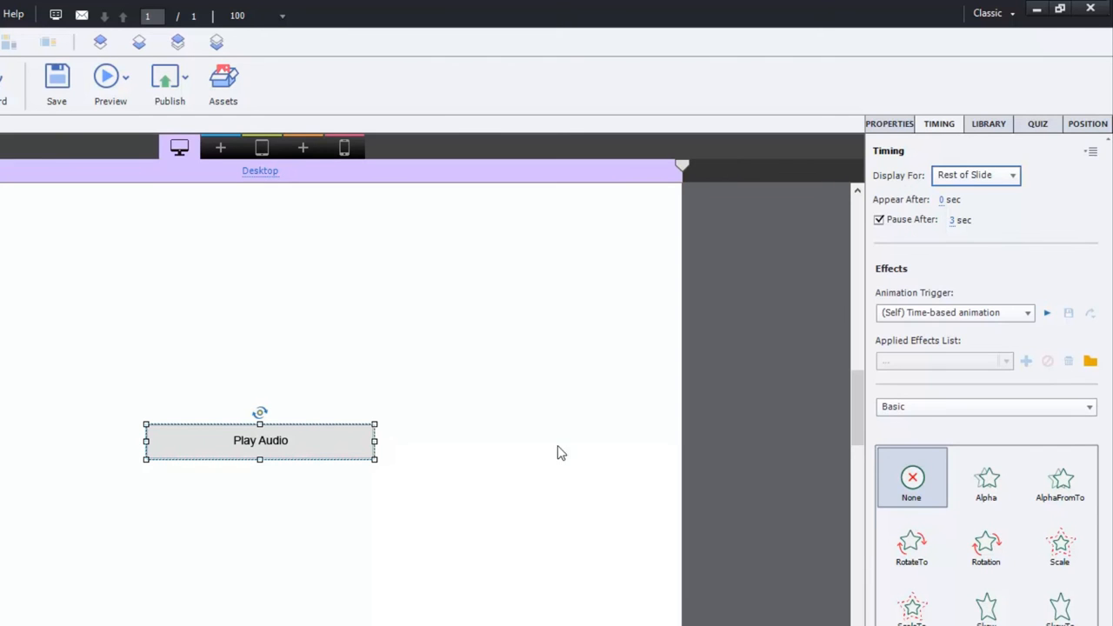
mouse_move(325, 443)
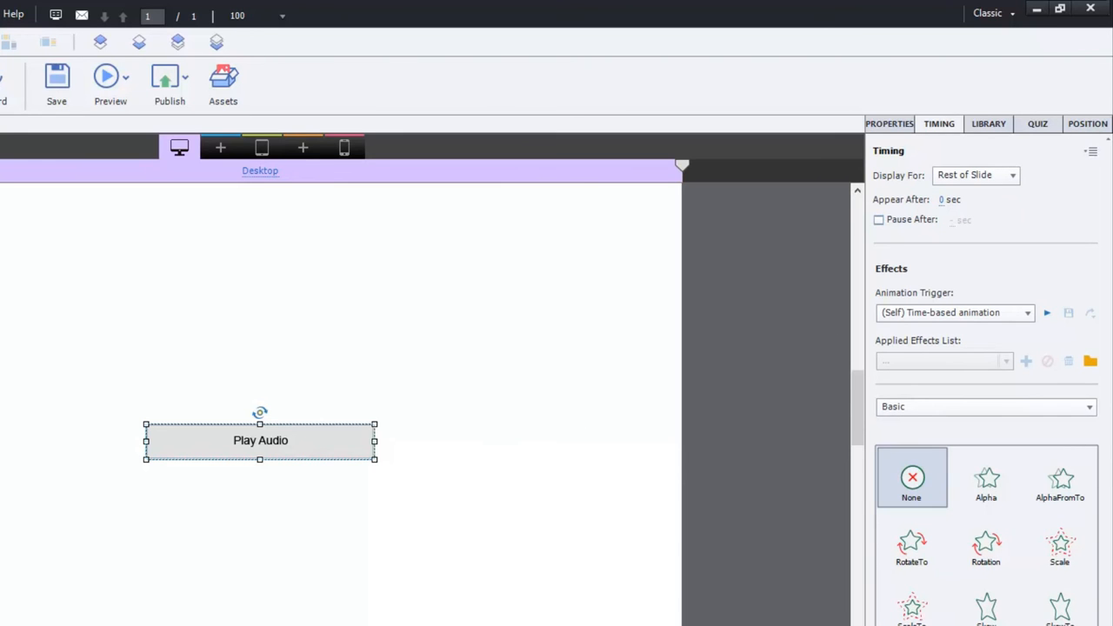
Caption the new button 'Next' in its style properties
left_click(879, 219)
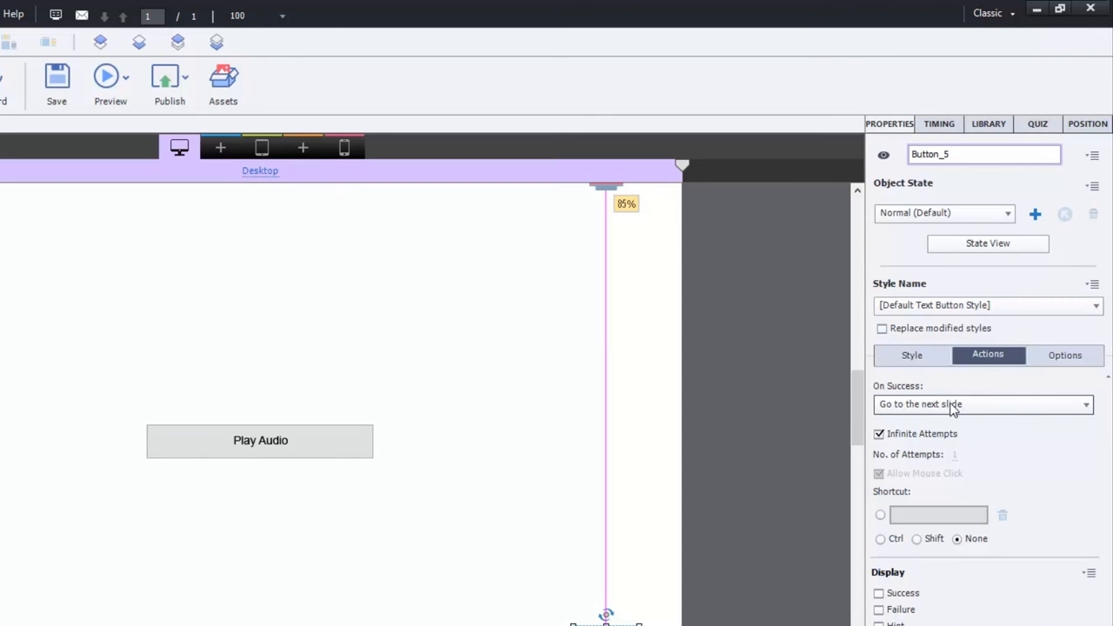
left_click(911, 356)
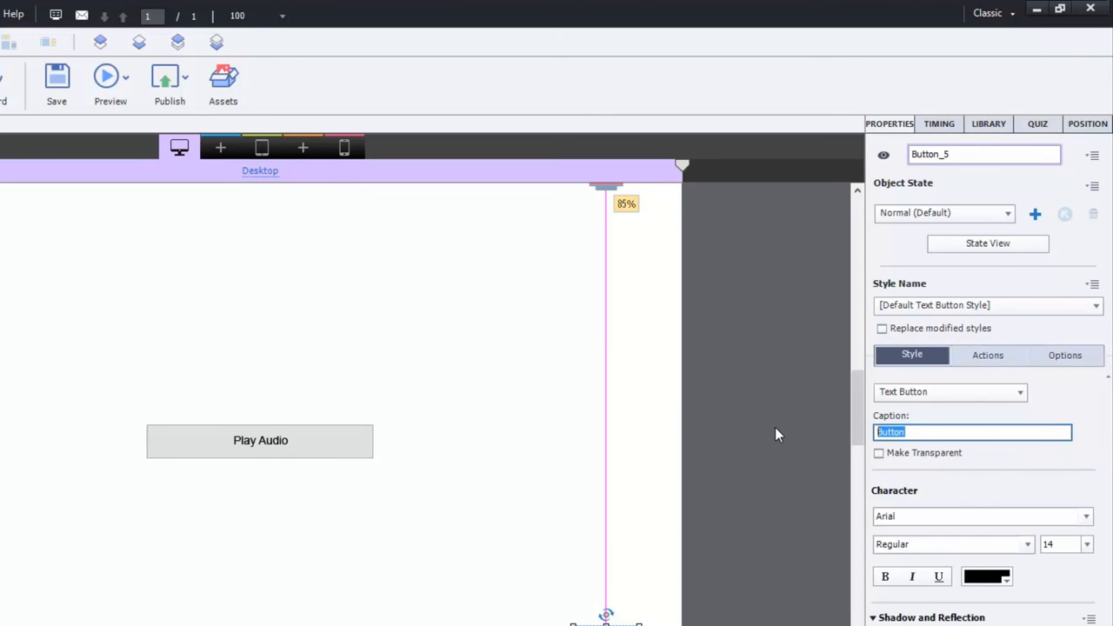
type("Next")
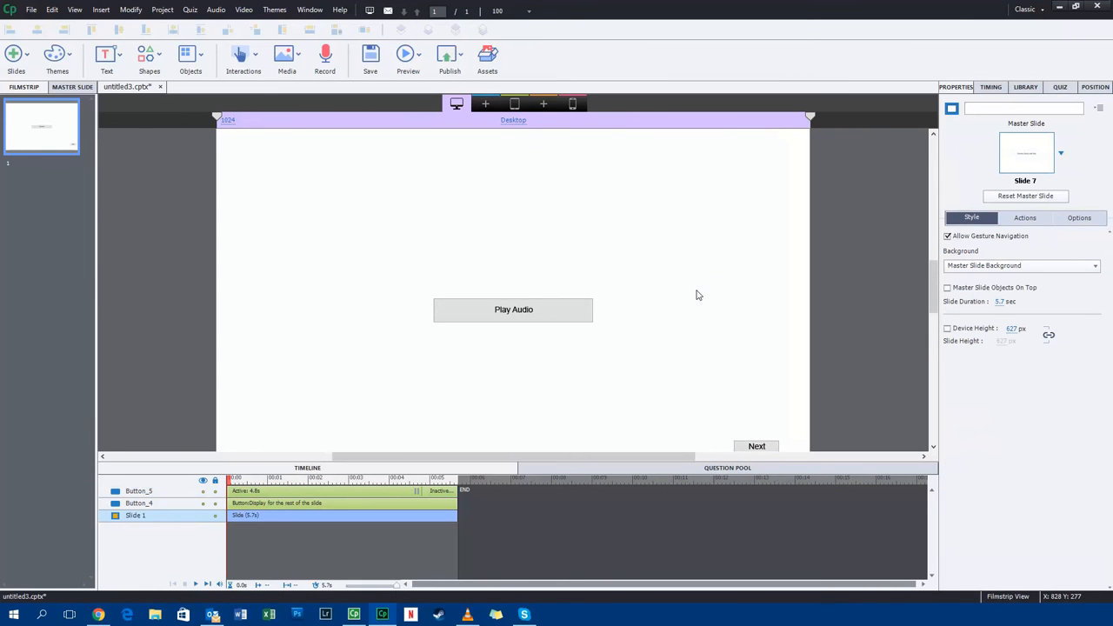
mouse_move(640, 361)
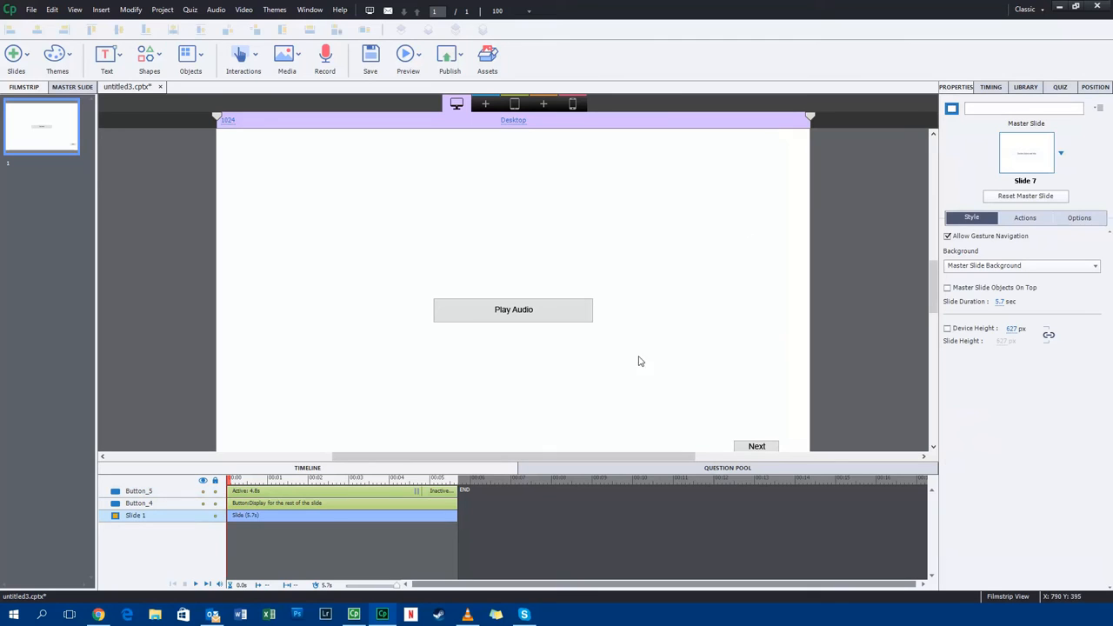
mouse_move(571, 315)
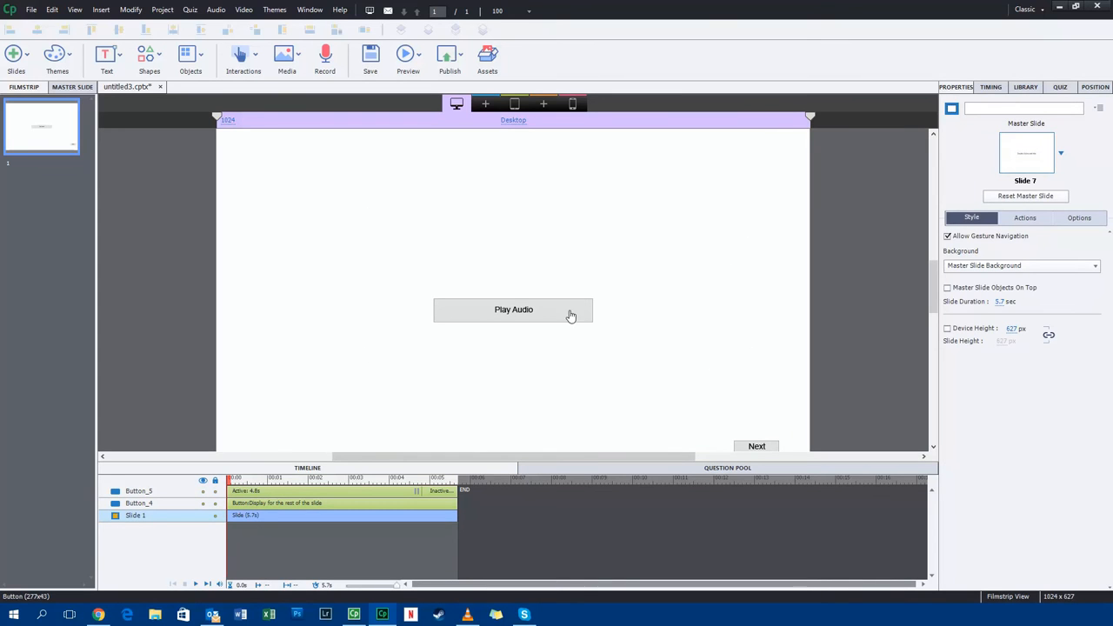
left_click(513, 309)
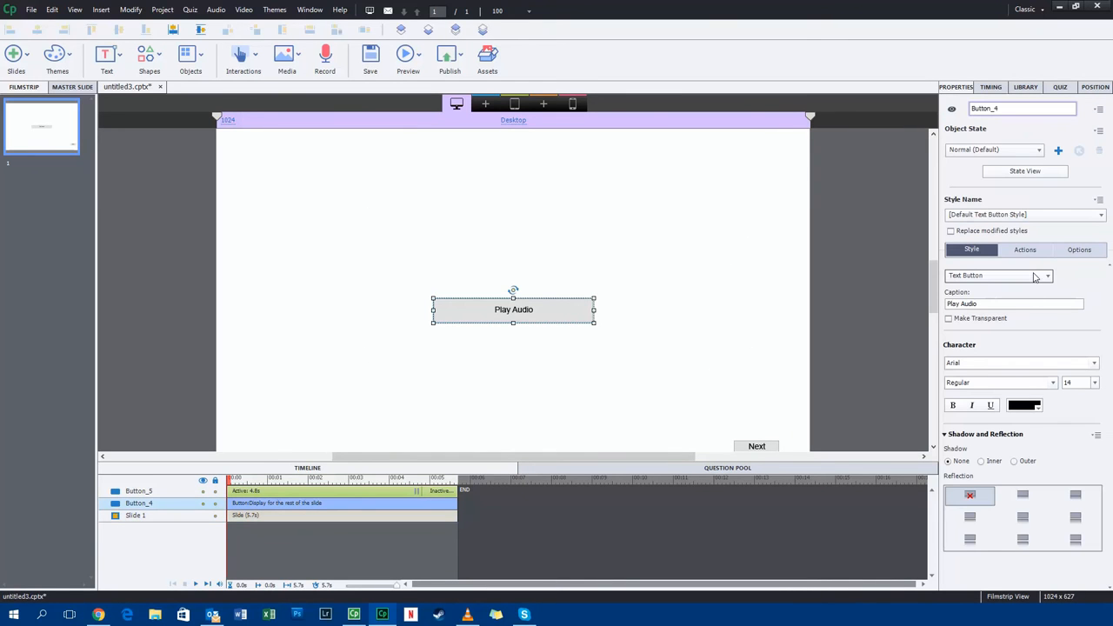
left_click(1023, 251)
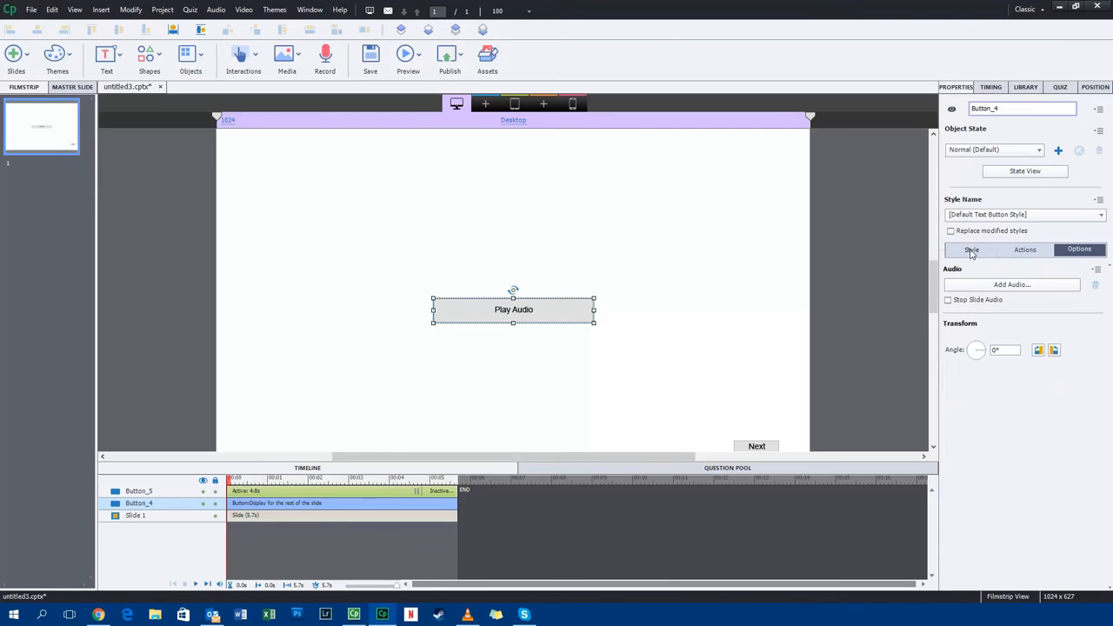
left_click(971, 250)
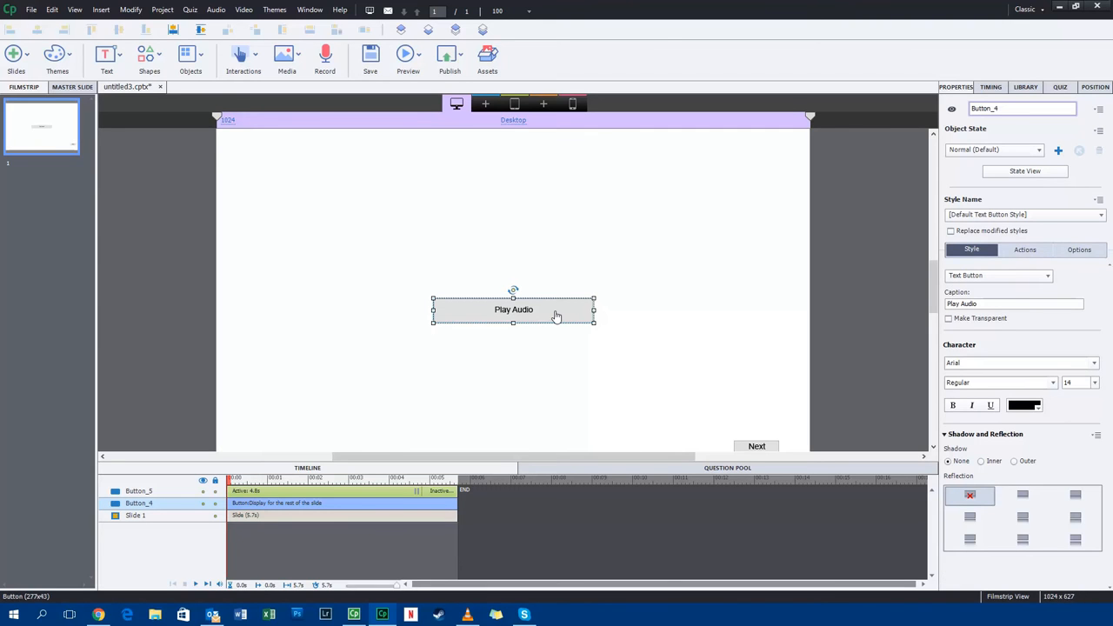
mouse_move(553, 325)
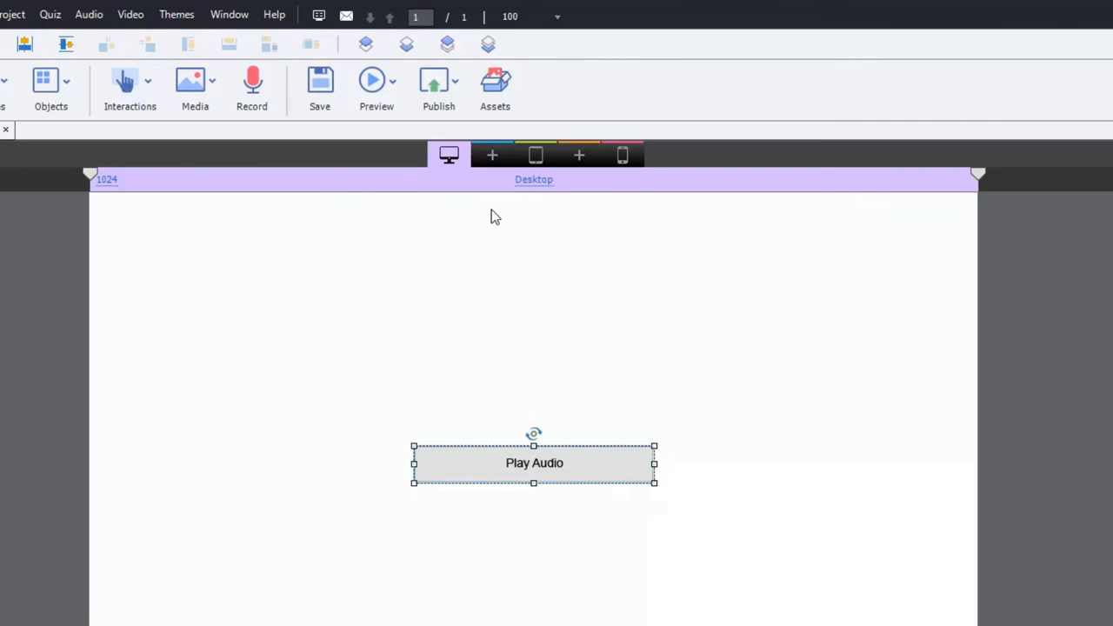
Publish 'Audio test' for devices as HTML5, overwriting the previous output
left_click(437, 80)
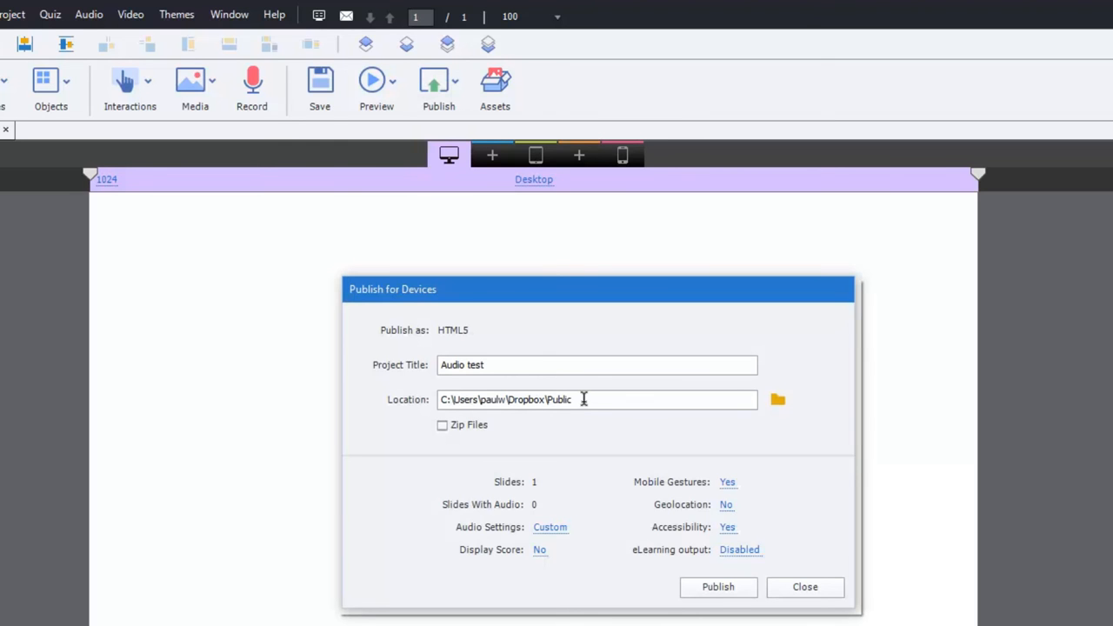
mouse_move(582, 399)
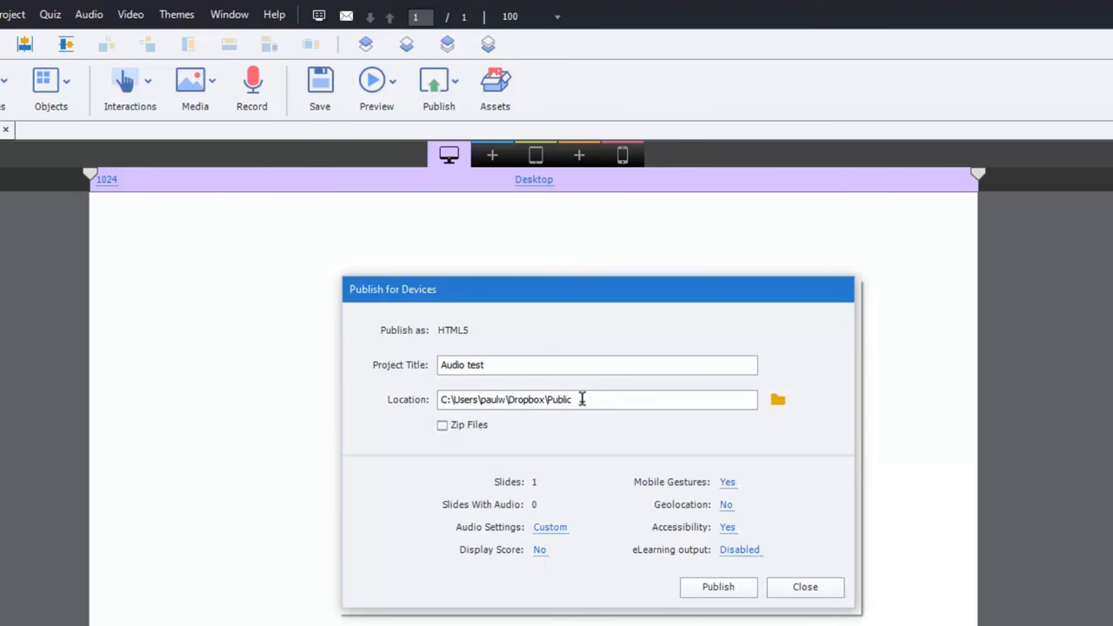
mouse_move(589, 399)
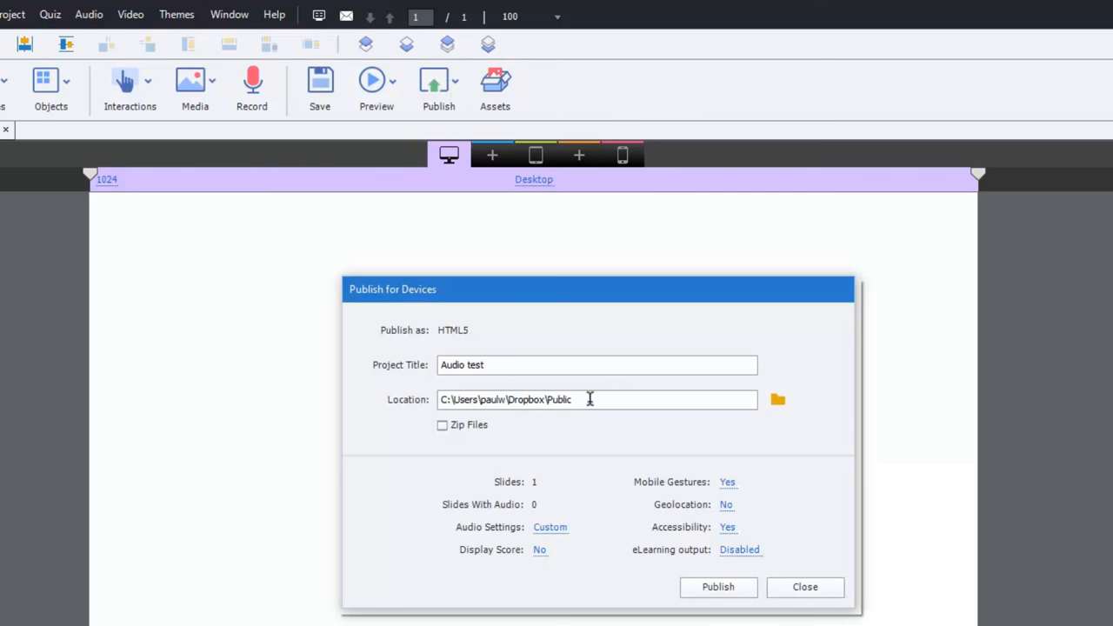
mouse_move(613, 412)
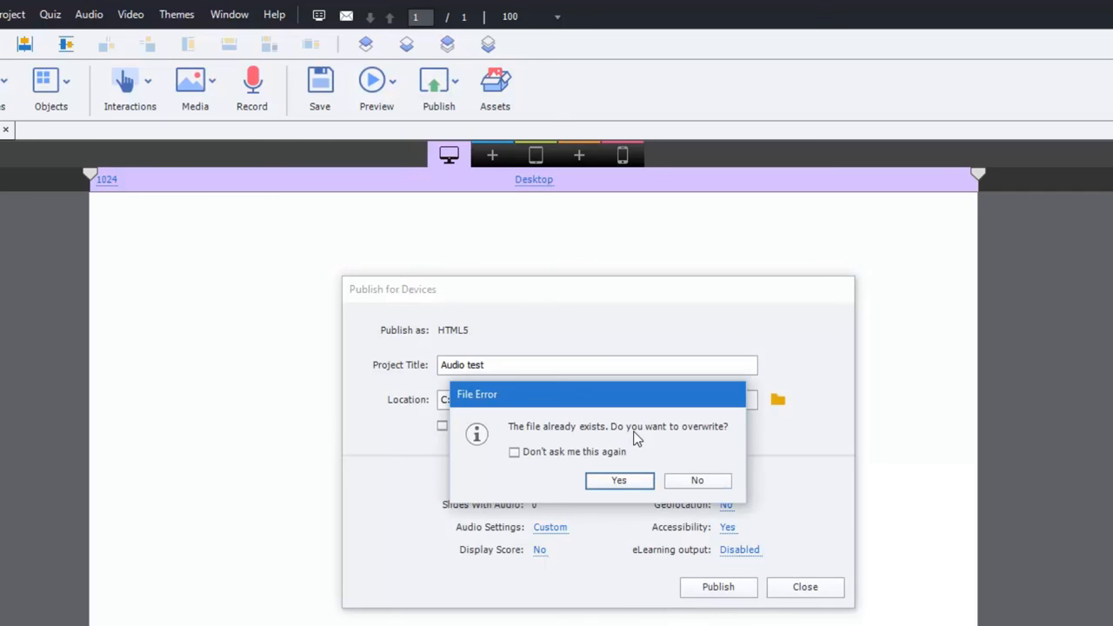
left_click(619, 480)
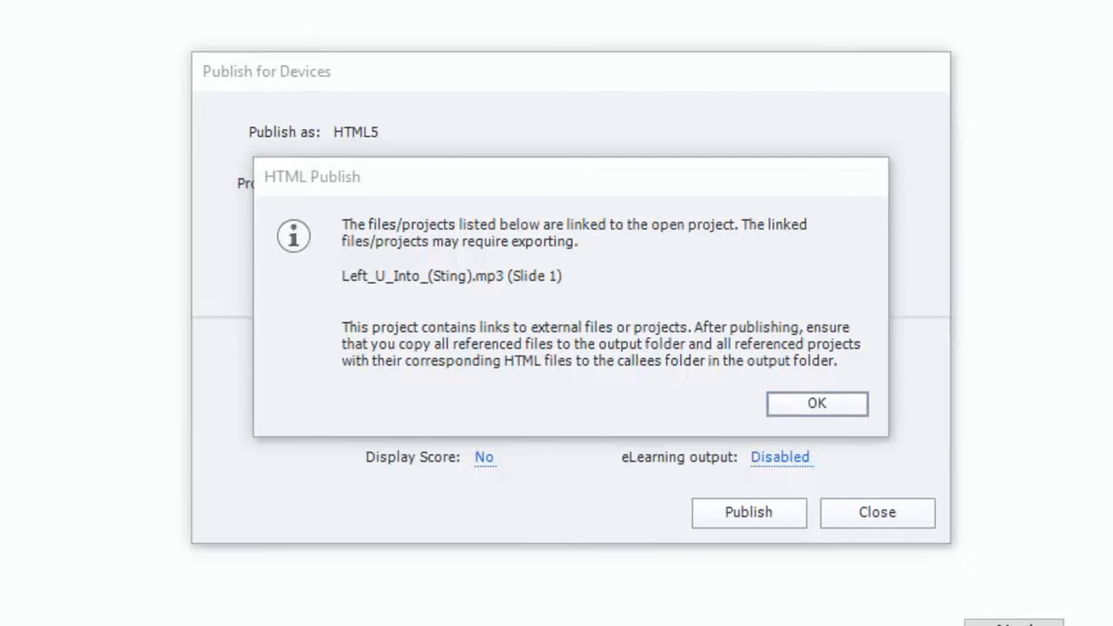
Browse into the published Audio test folder and show its files as extra large icons
left_click(817, 404)
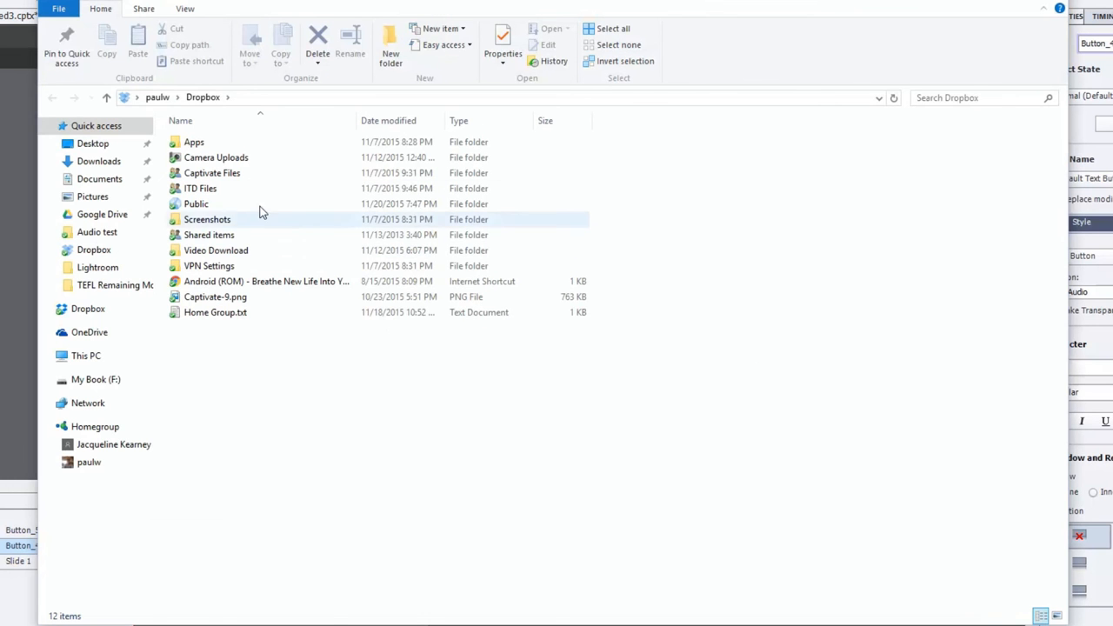
left_click(196, 204)
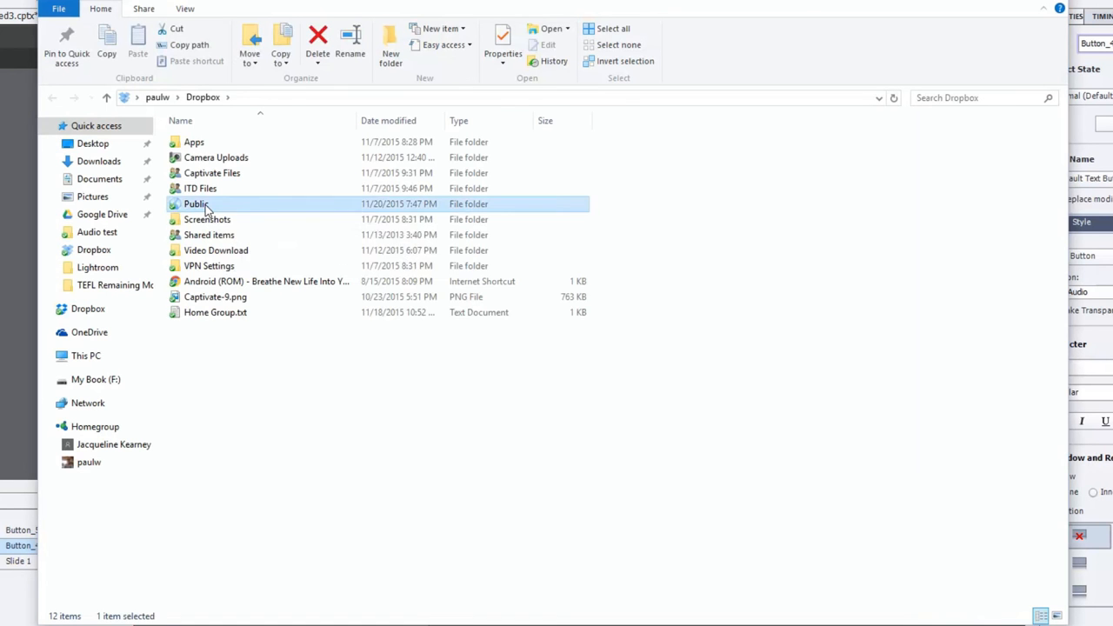
double_click(193, 203)
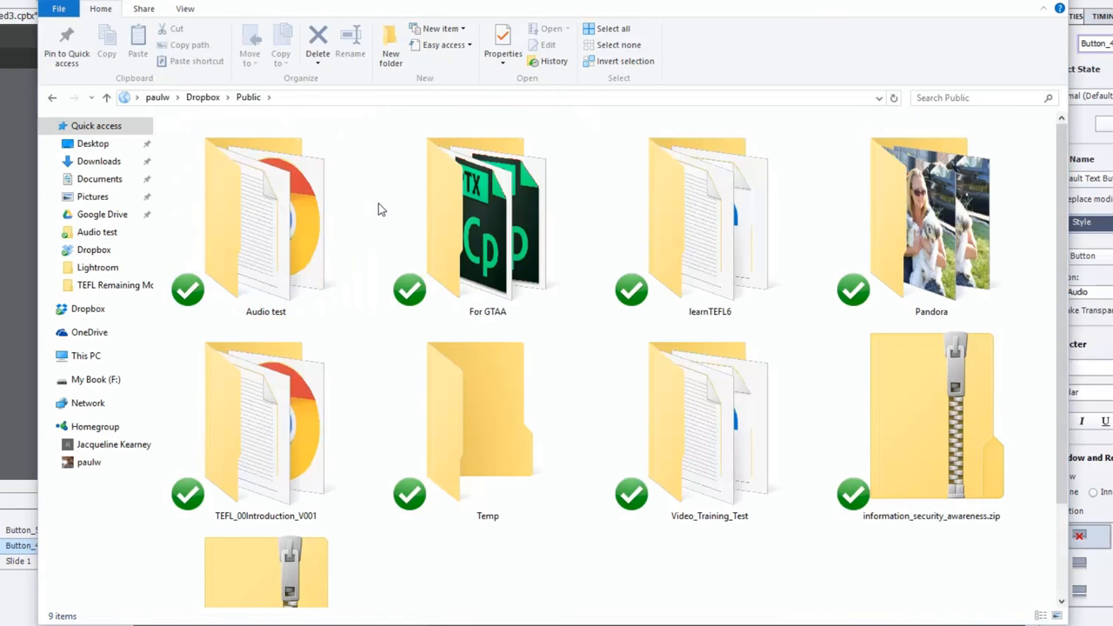
double_click(266, 218)
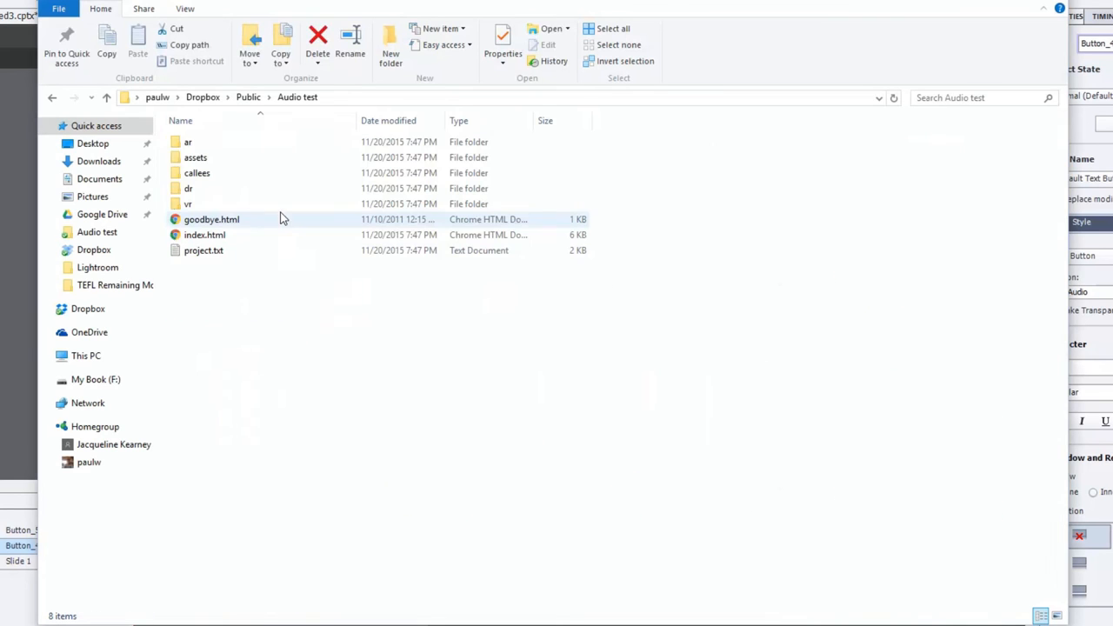
left_click(187, 142)
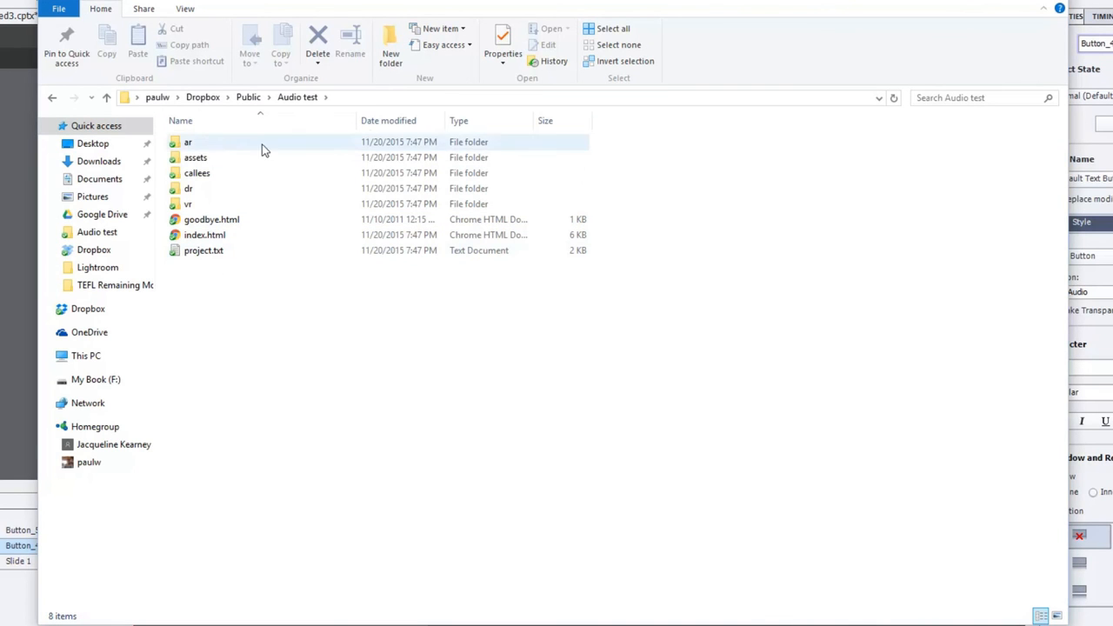
left_click(182, 9)
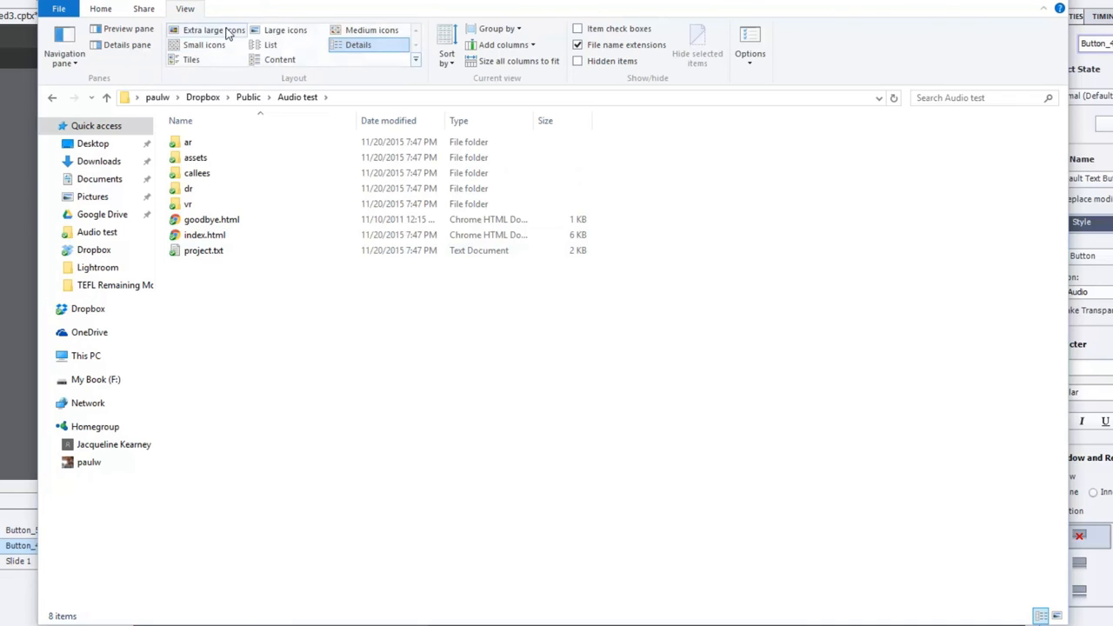
left_click(214, 28)
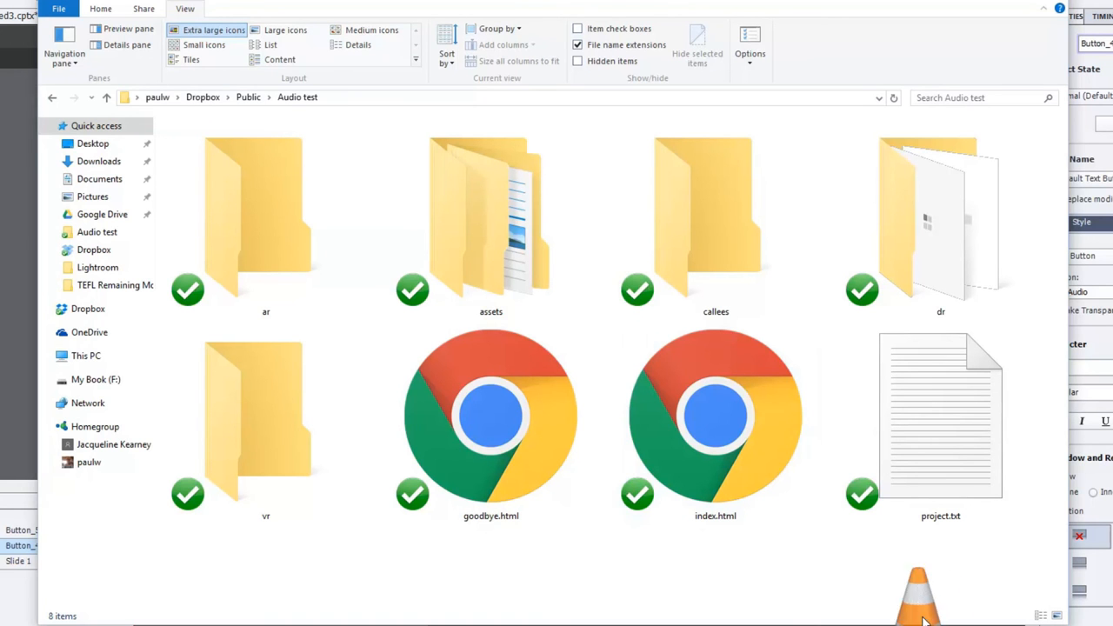
Drag Left_U_Into_(Sting).mp3 into the Audio test folder and select it
left_click_drag(917, 600, 813, 539)
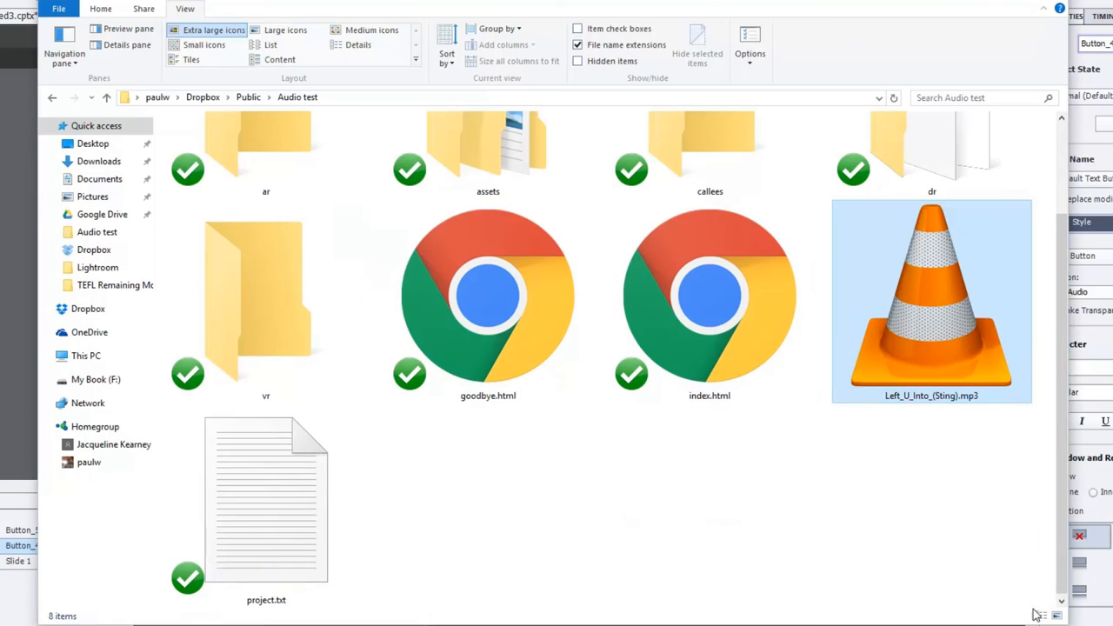
left_click(931, 300)
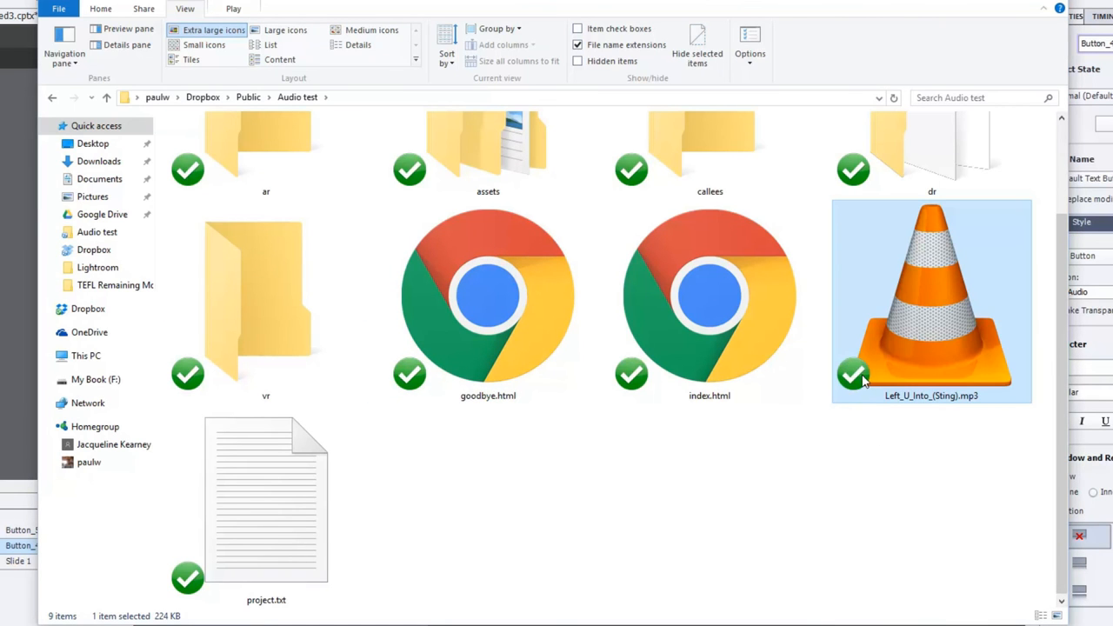
mouse_move(922, 411)
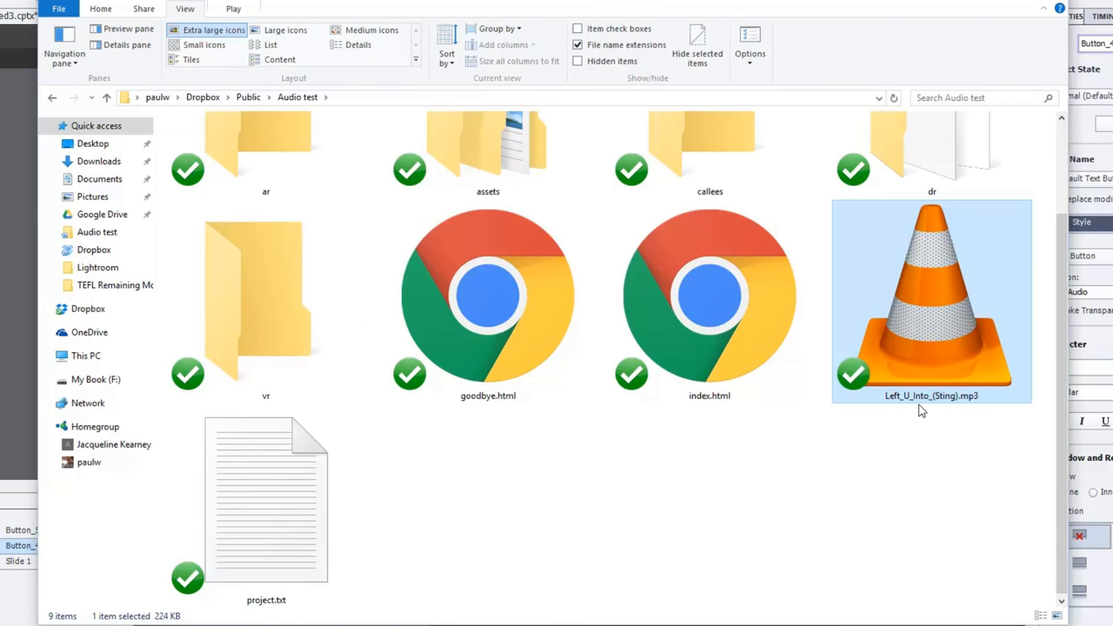
mouse_move(708, 305)
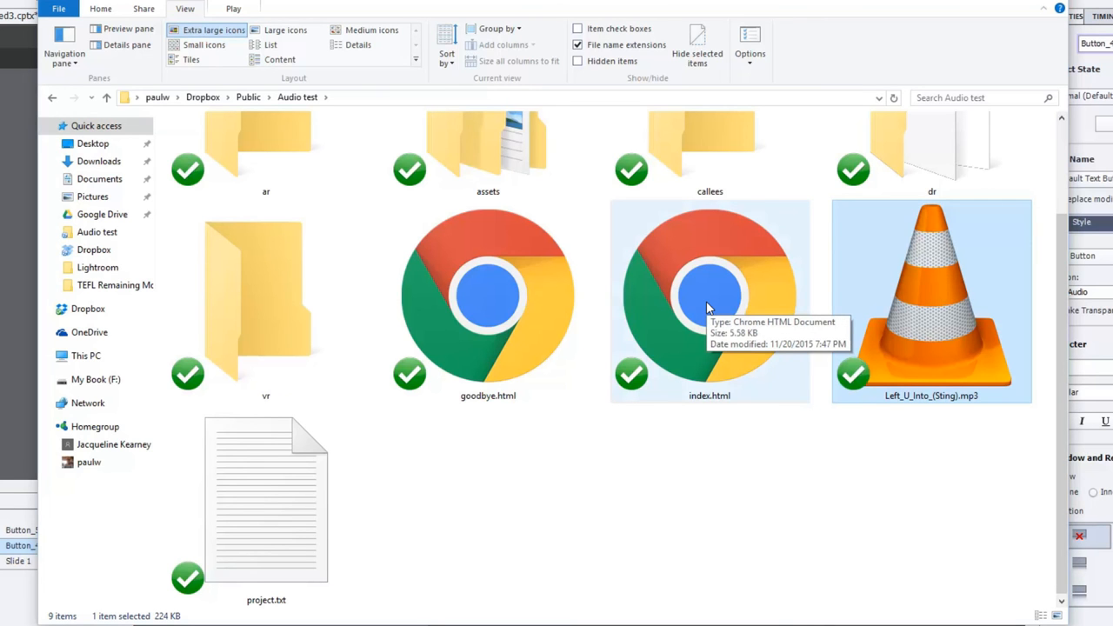
Copy index.html's public Dropbox link and load it in a new Chrome tab
right_click(709, 305)
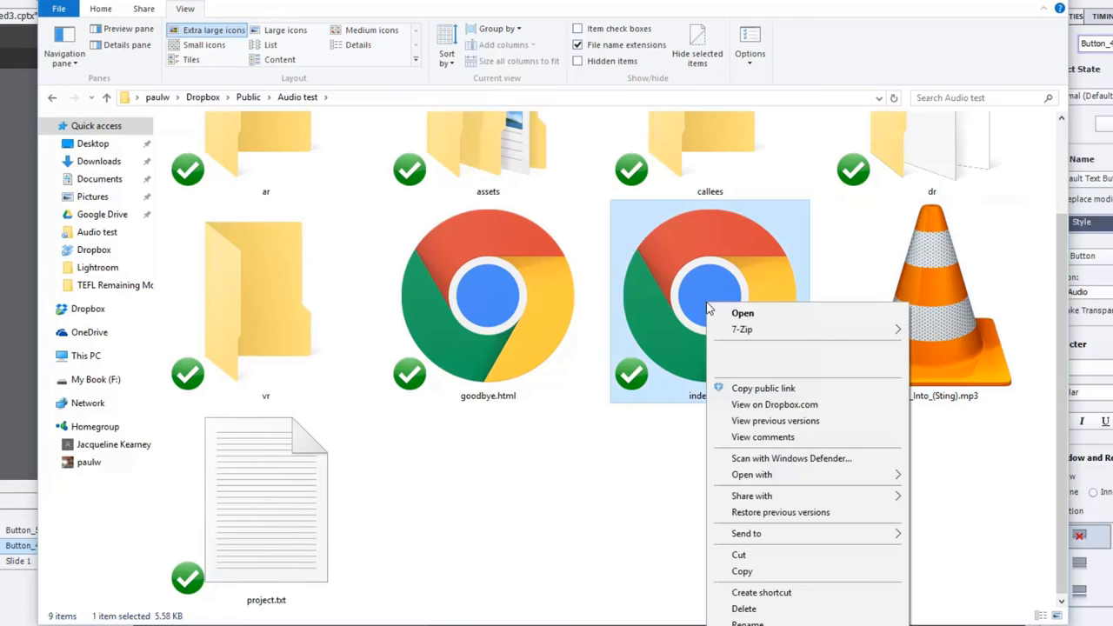
mouse_move(756, 367)
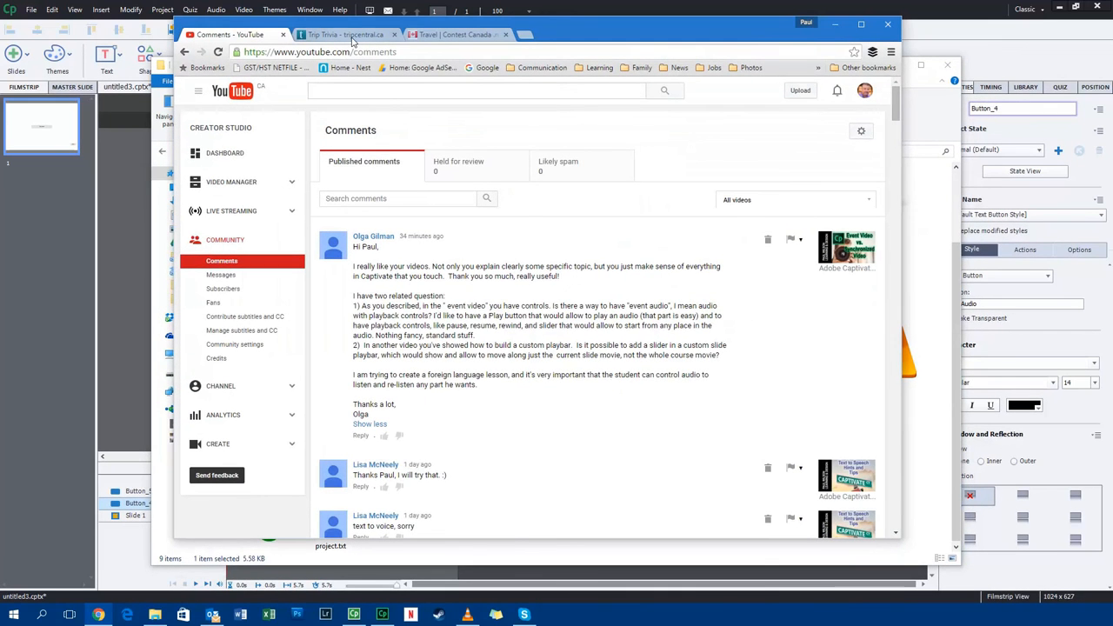
left_click(452, 35)
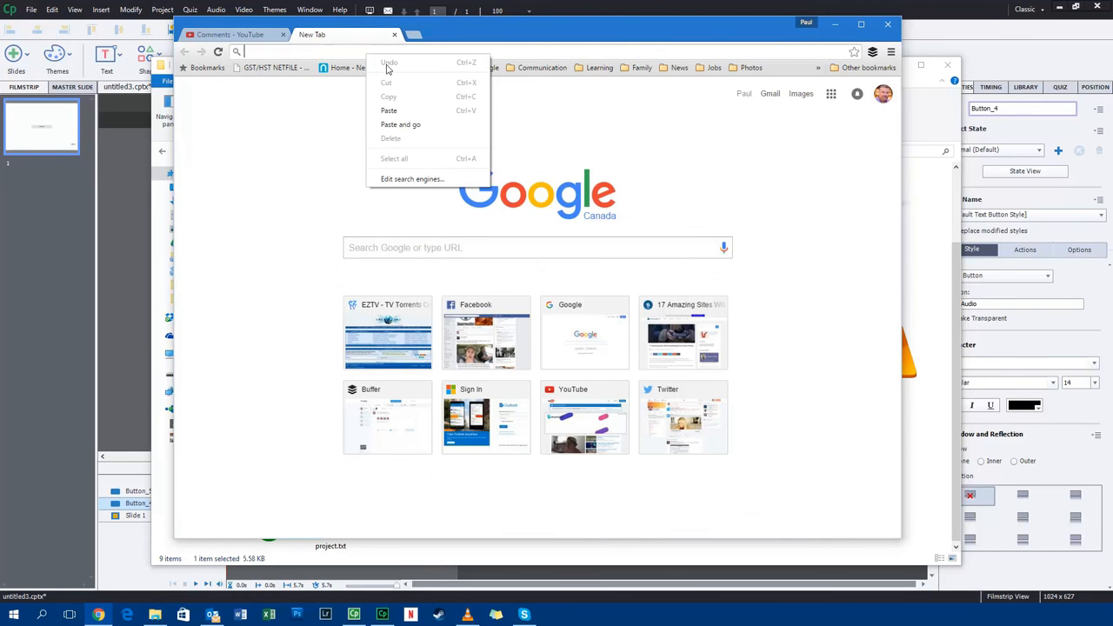
left_click(399, 125)
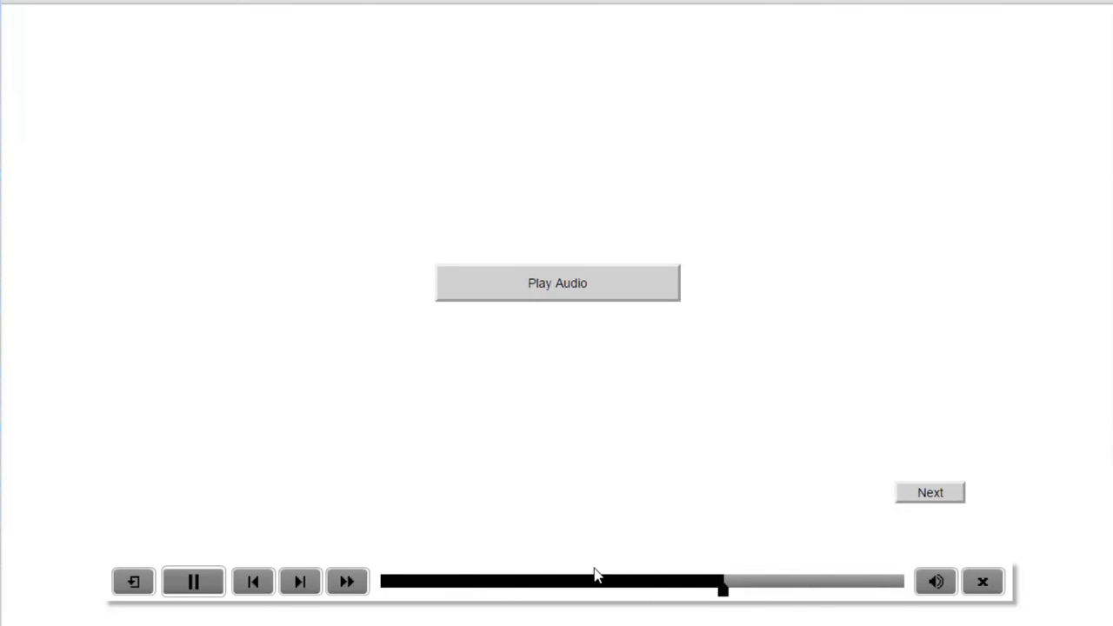
Test the Play Audio button in Chrome, letting the mp3 open in a new tab, then close that tab
left_click(195, 582)
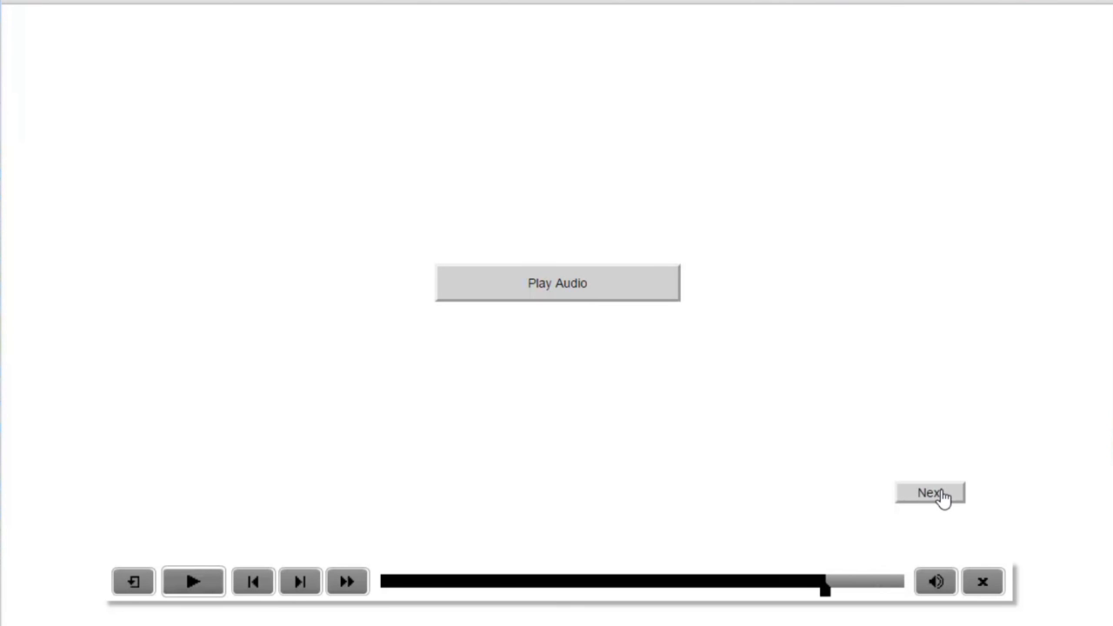
mouse_move(574, 289)
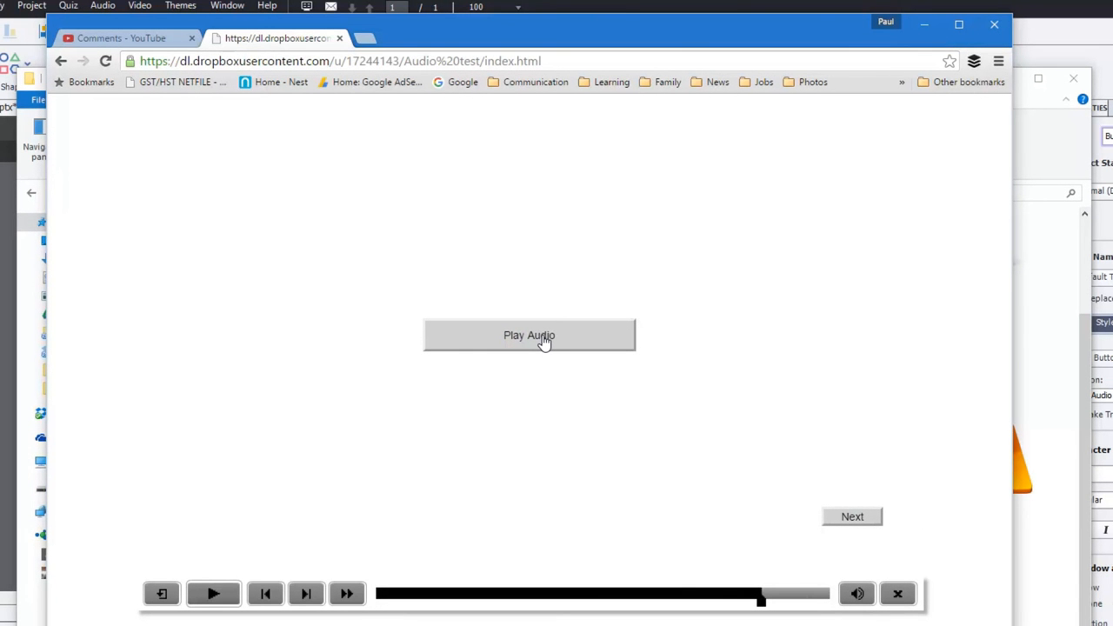
left_click(528, 335)
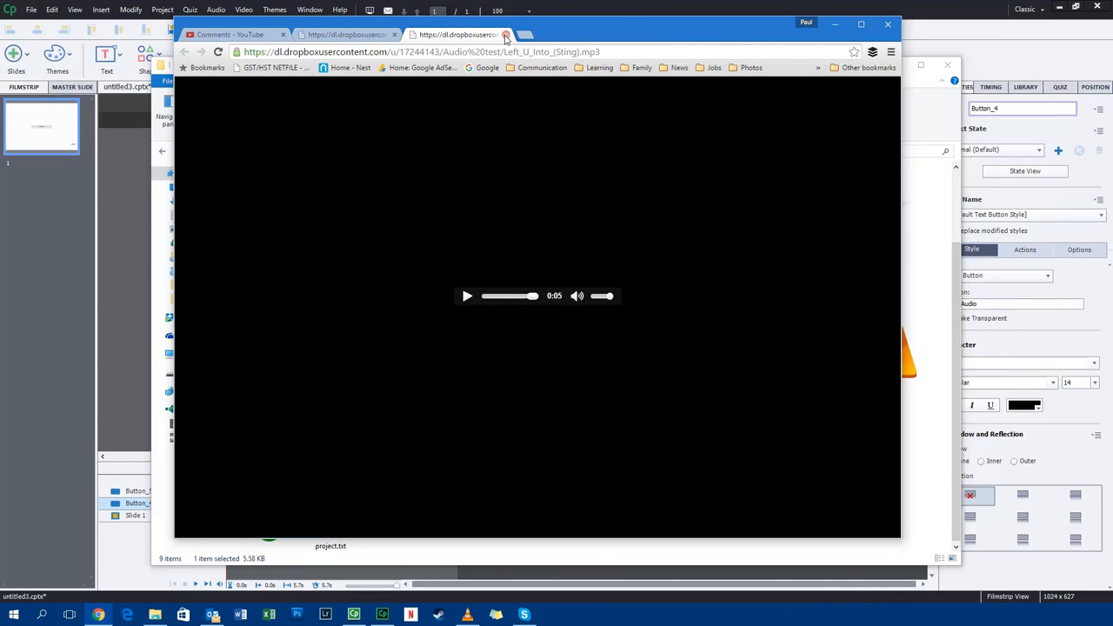
left_click(504, 35)
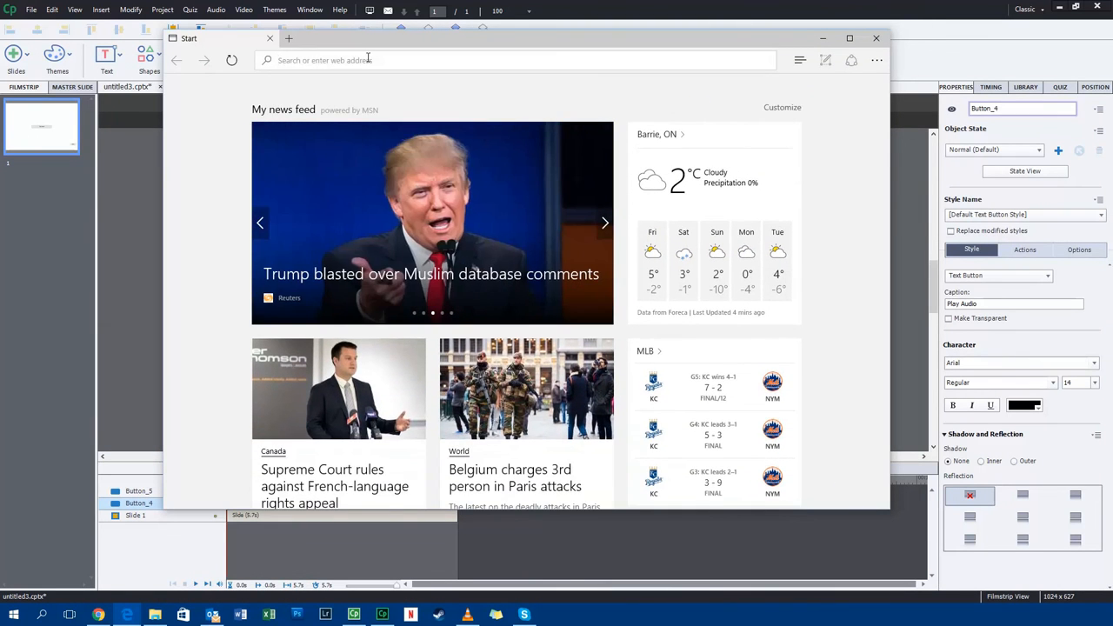
Load the Dropbox index.html URL in Edge and test the Play Audio button there
type("https://dl.dropboxusercontent.com/u/17244143/Audio%20test/index.html")
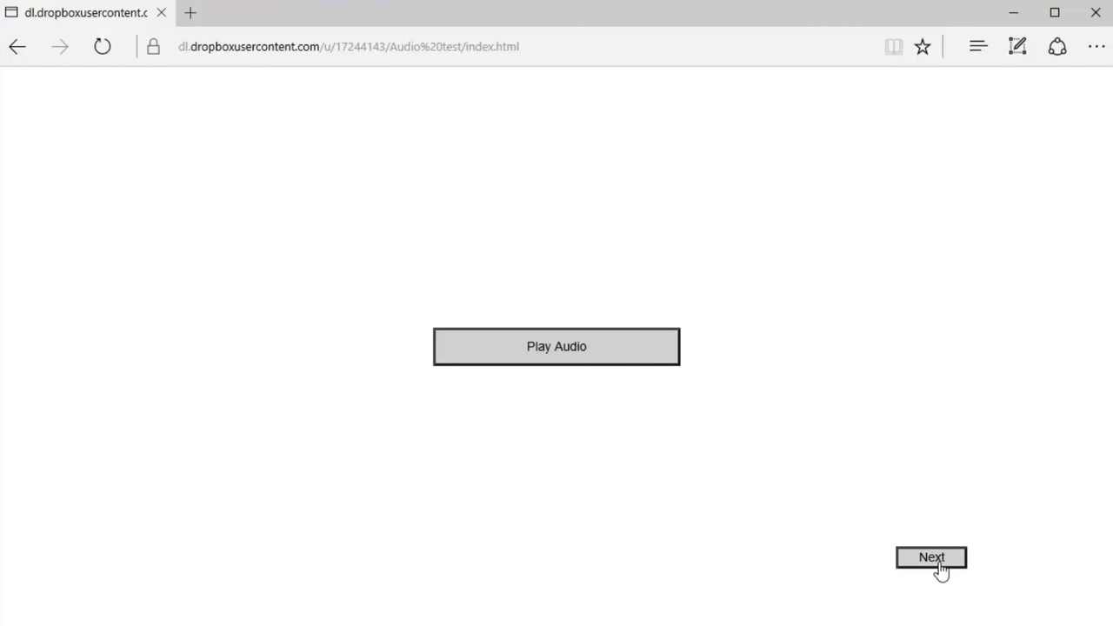
mouse_move(560, 355)
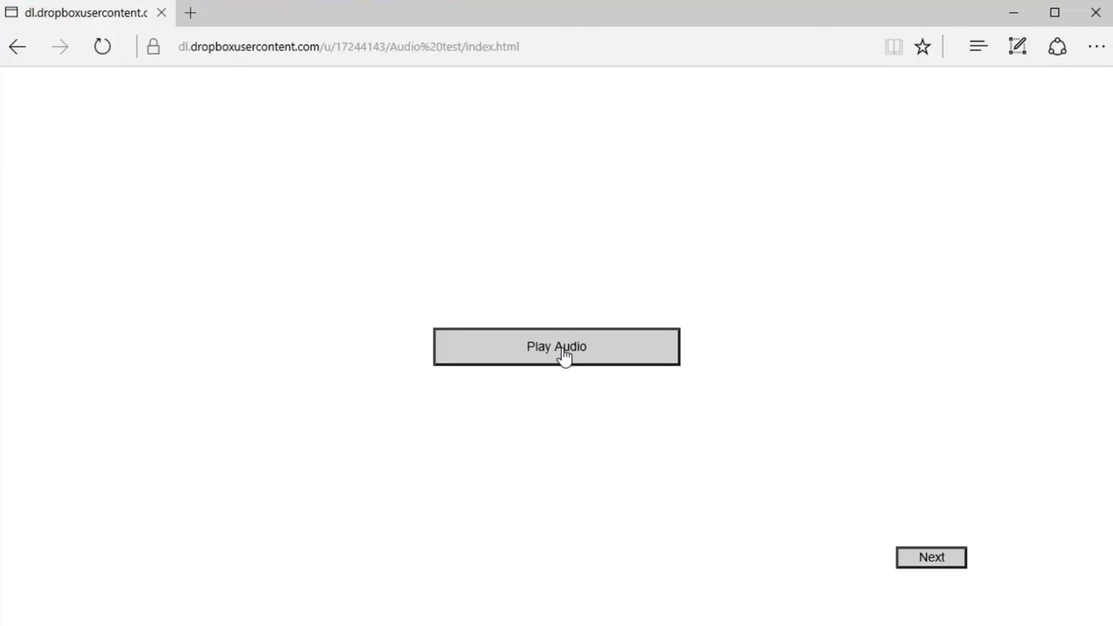
left_click(557, 347)
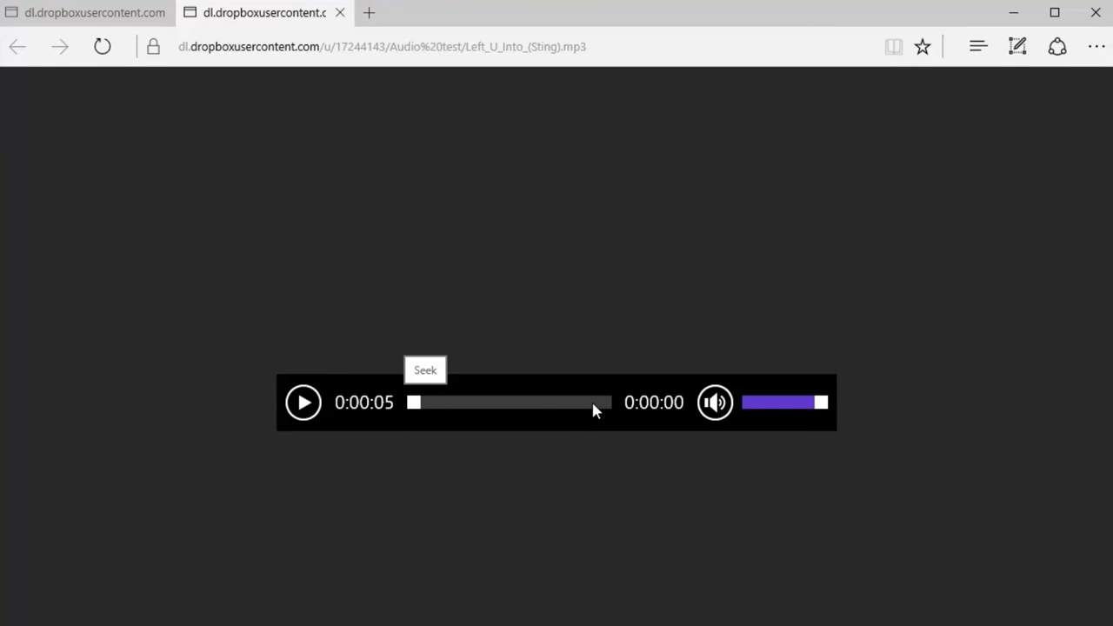
mouse_move(604, 396)
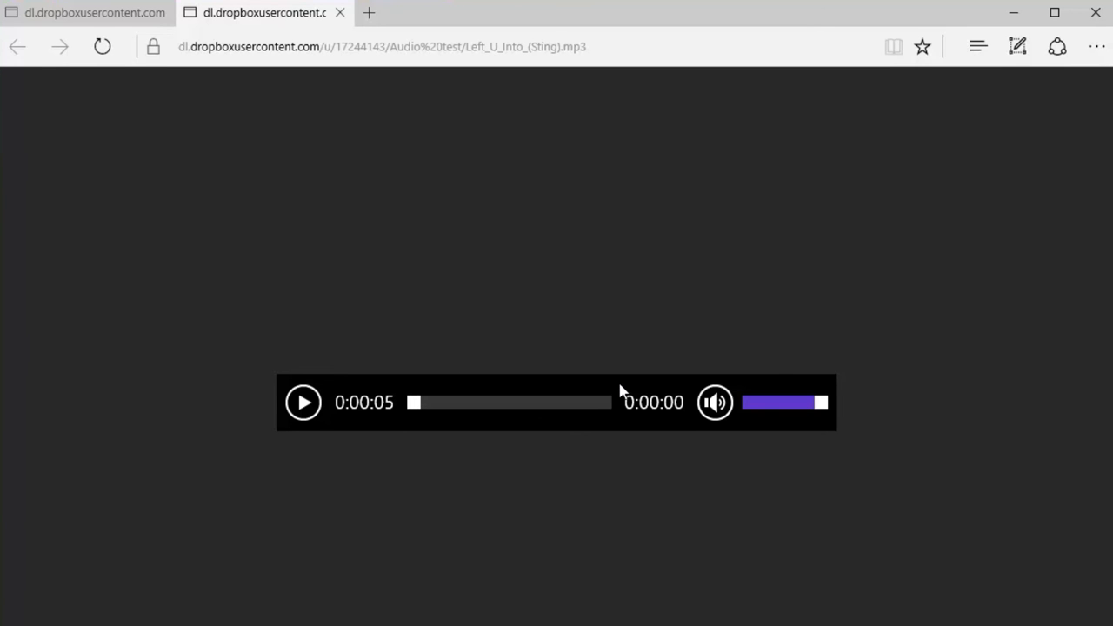
mouse_move(529, 409)
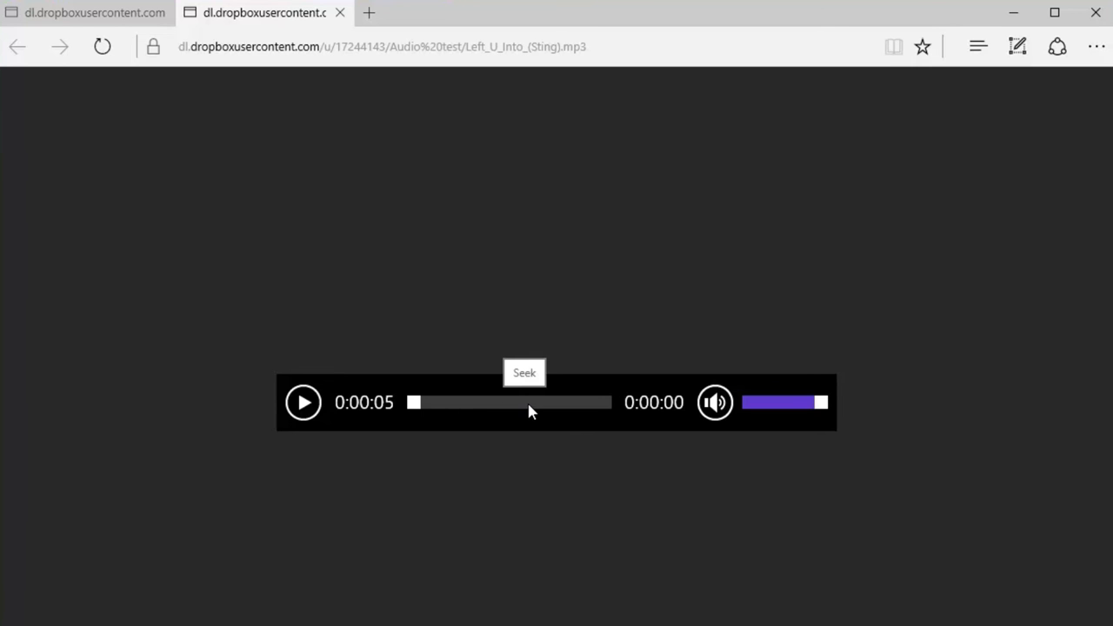
mouse_move(413, 409)
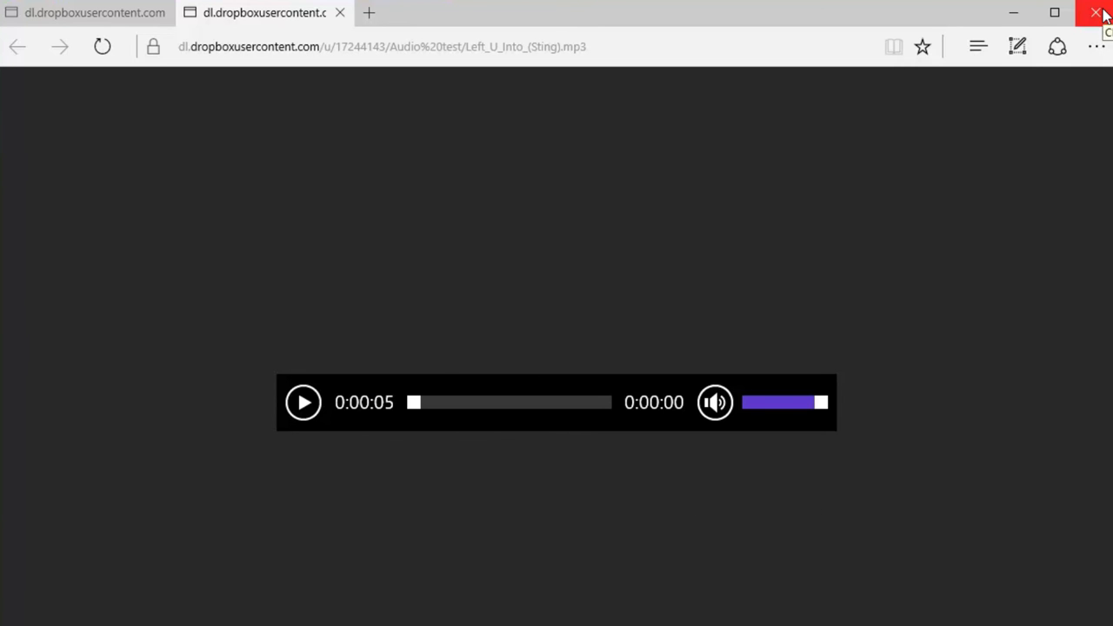
mouse_move(1018, 46)
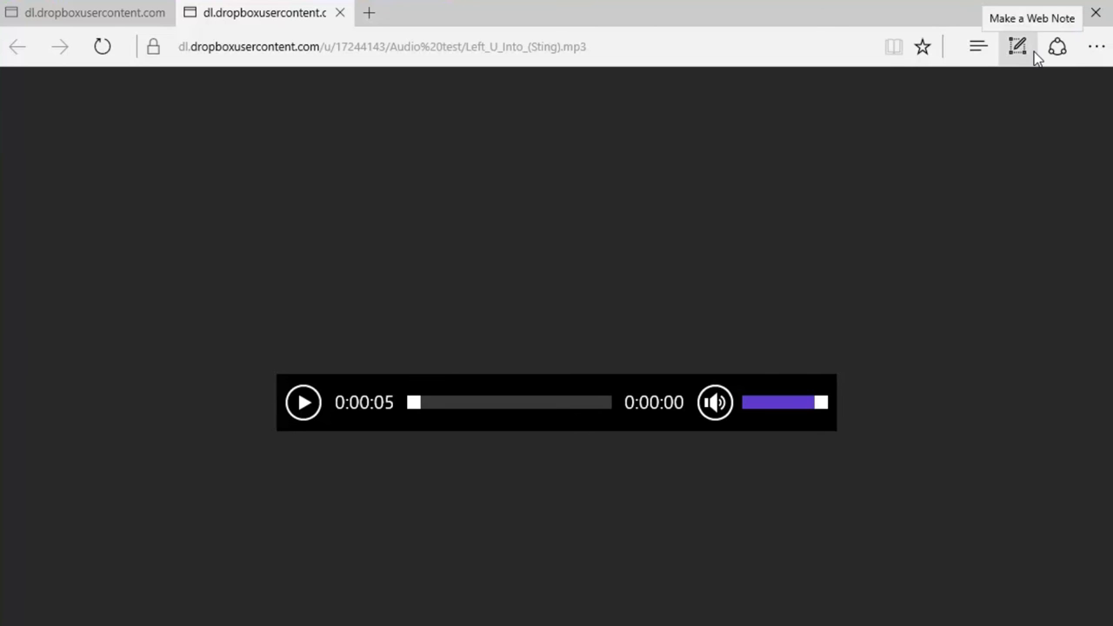